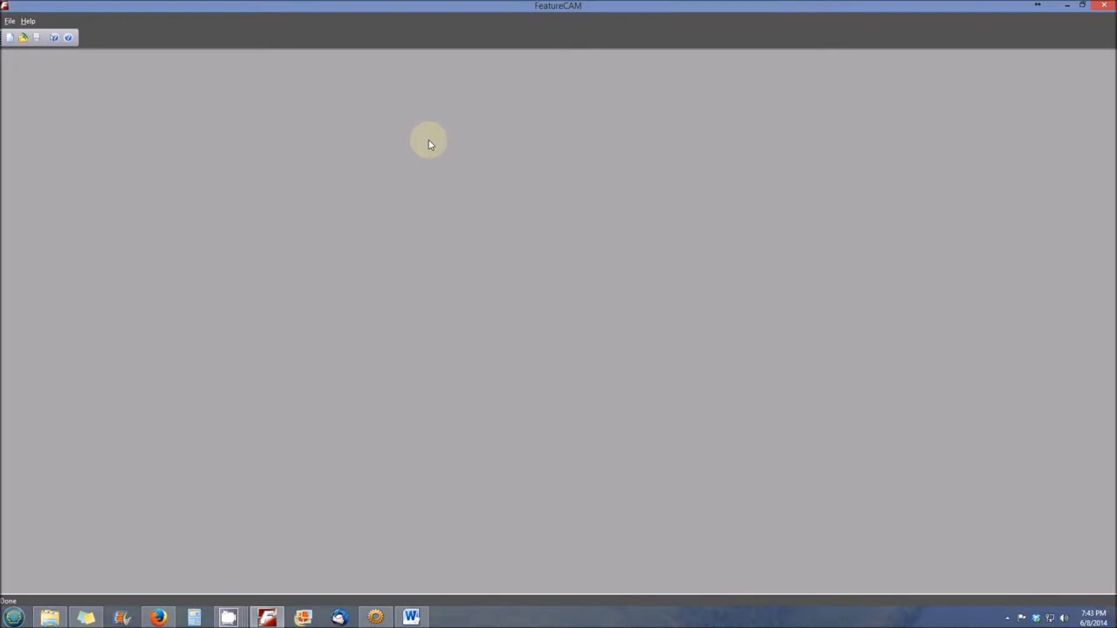
pyautogui.moveTo(422, 148)
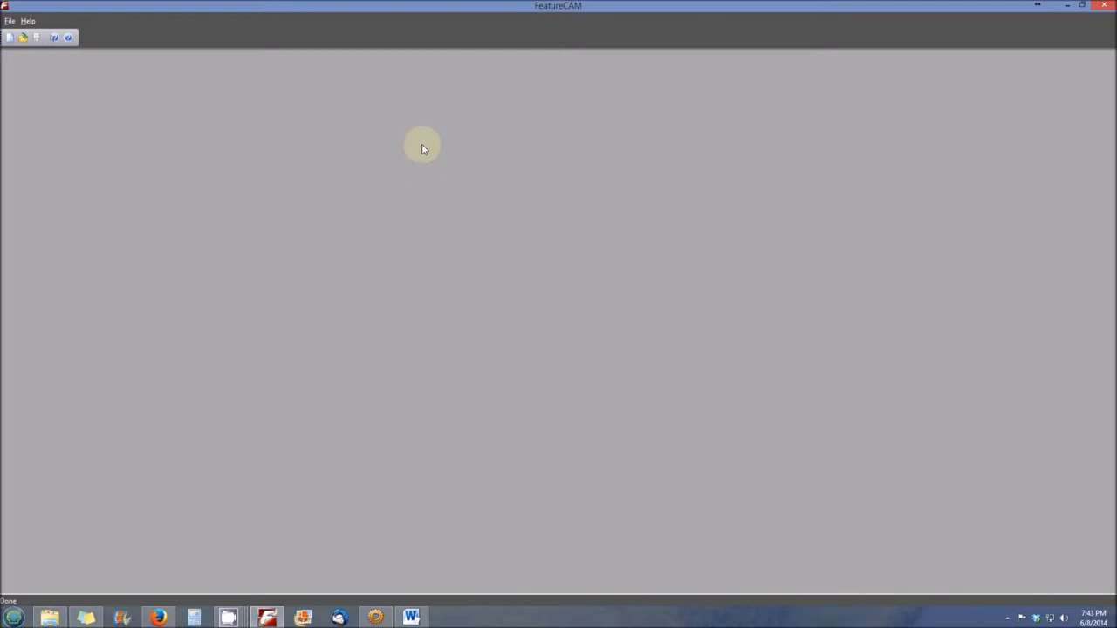
pyautogui.moveTo(417, 129)
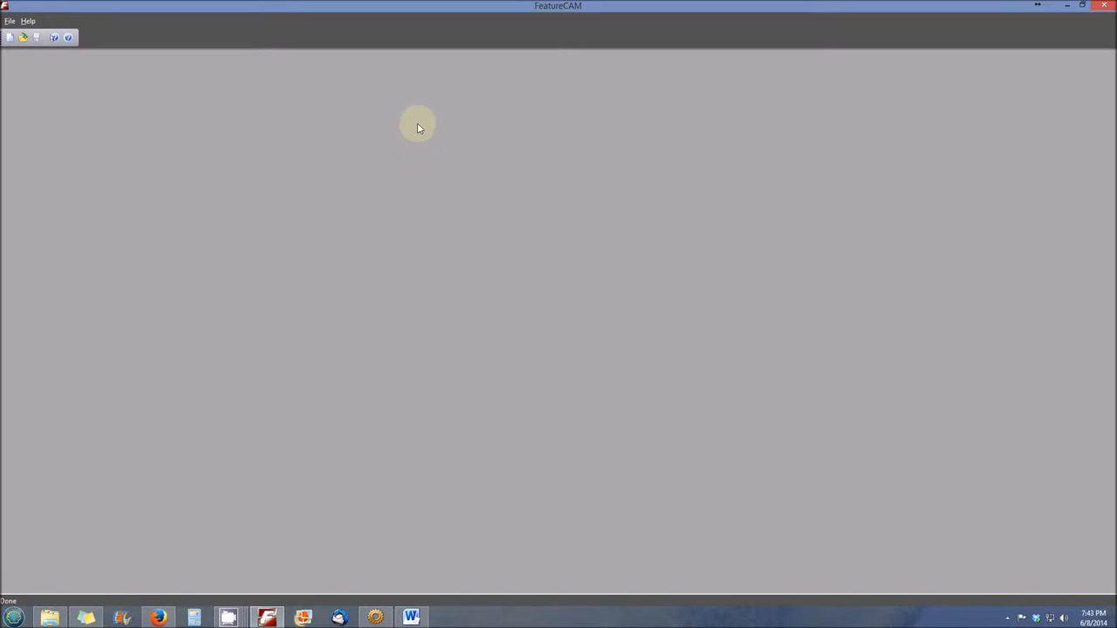
pyautogui.moveTo(358, 79)
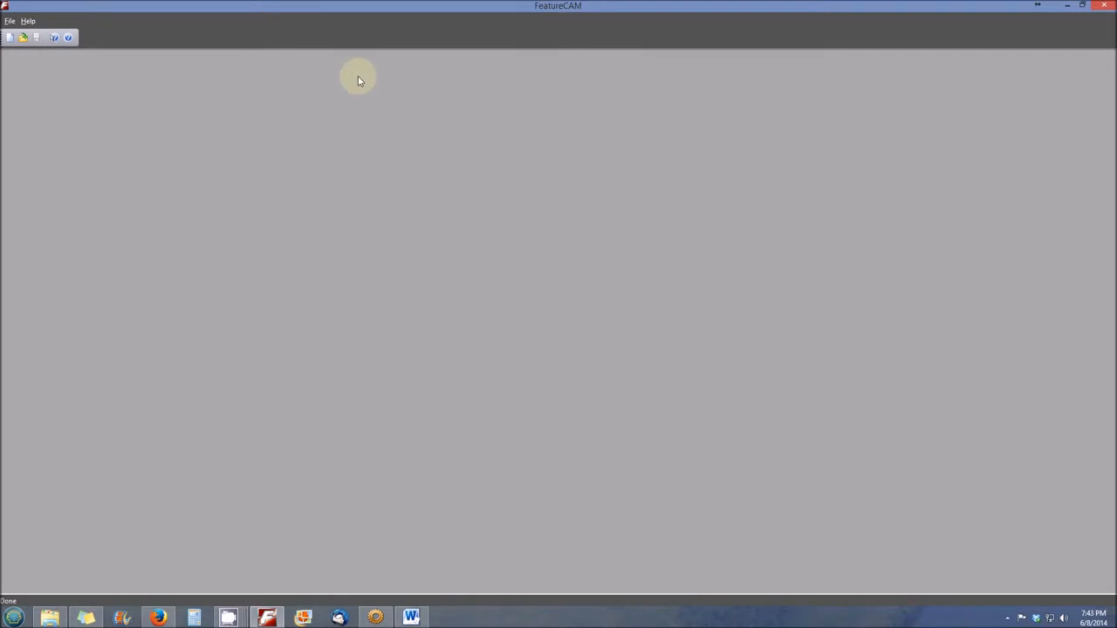
pyautogui.moveTo(195, 98)
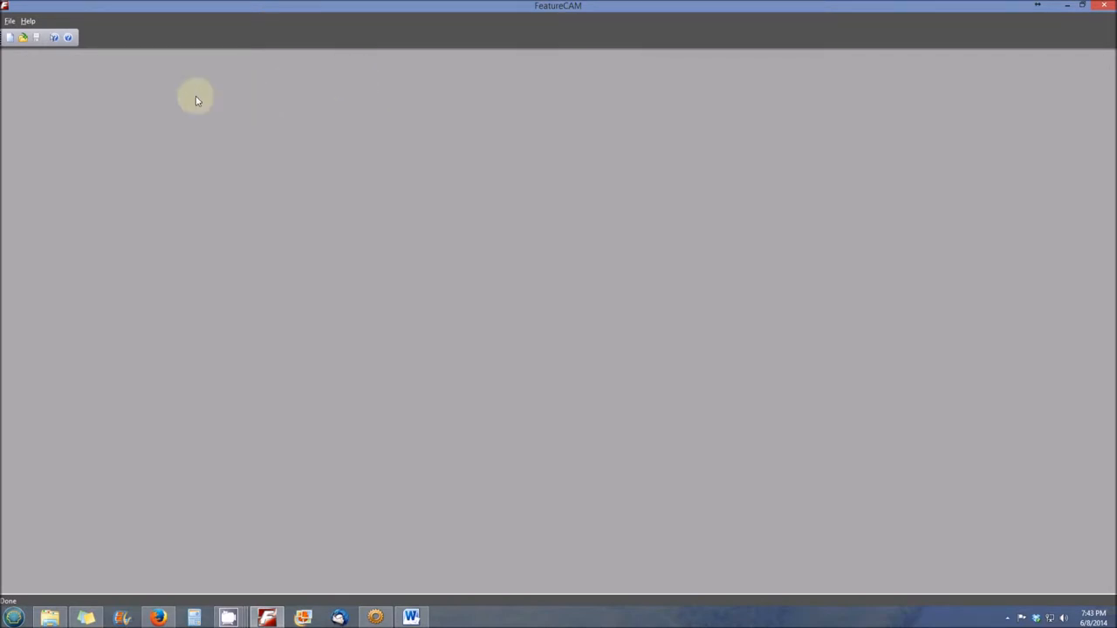
pyautogui.moveTo(43, 72)
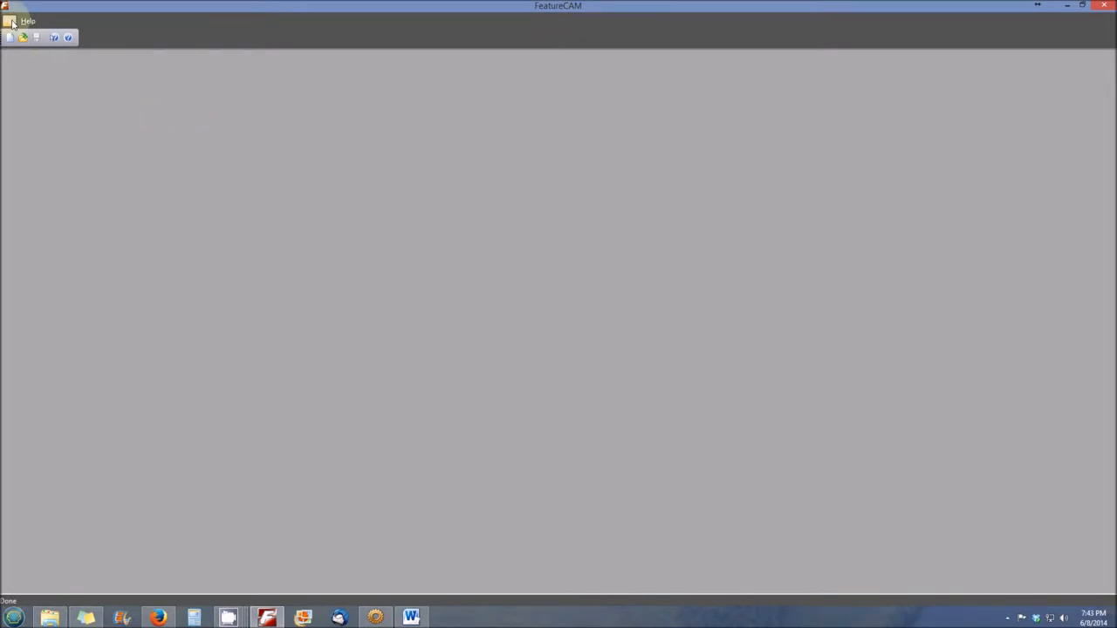
# Create a new Turn/Mill part document, bringing up the round stock wizard
pyautogui.click(11, 20)
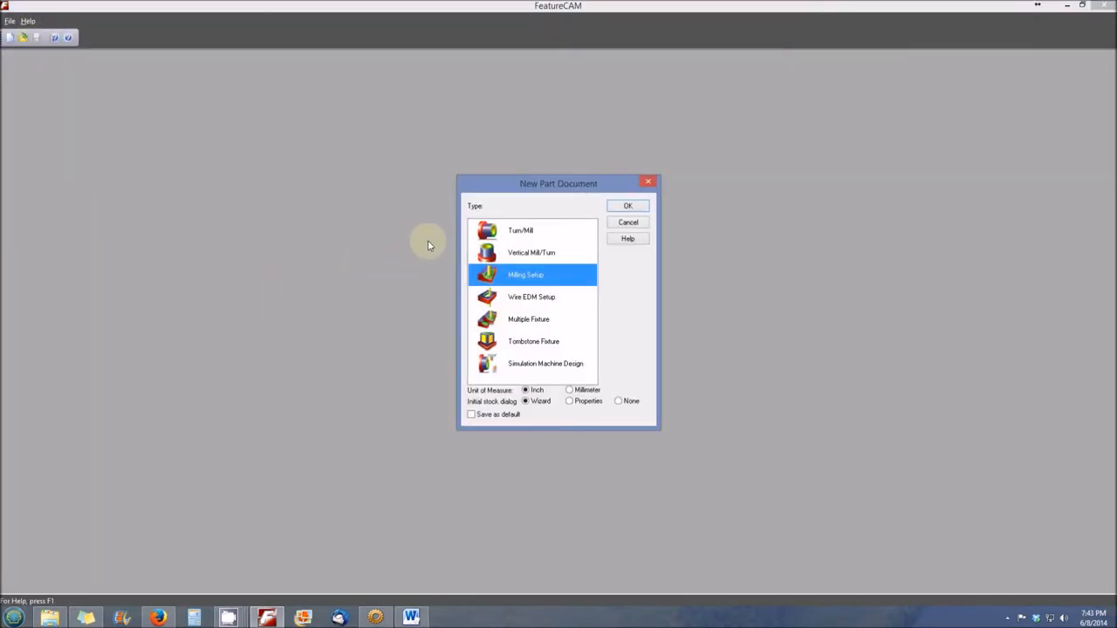
pyautogui.moveTo(509, 234)
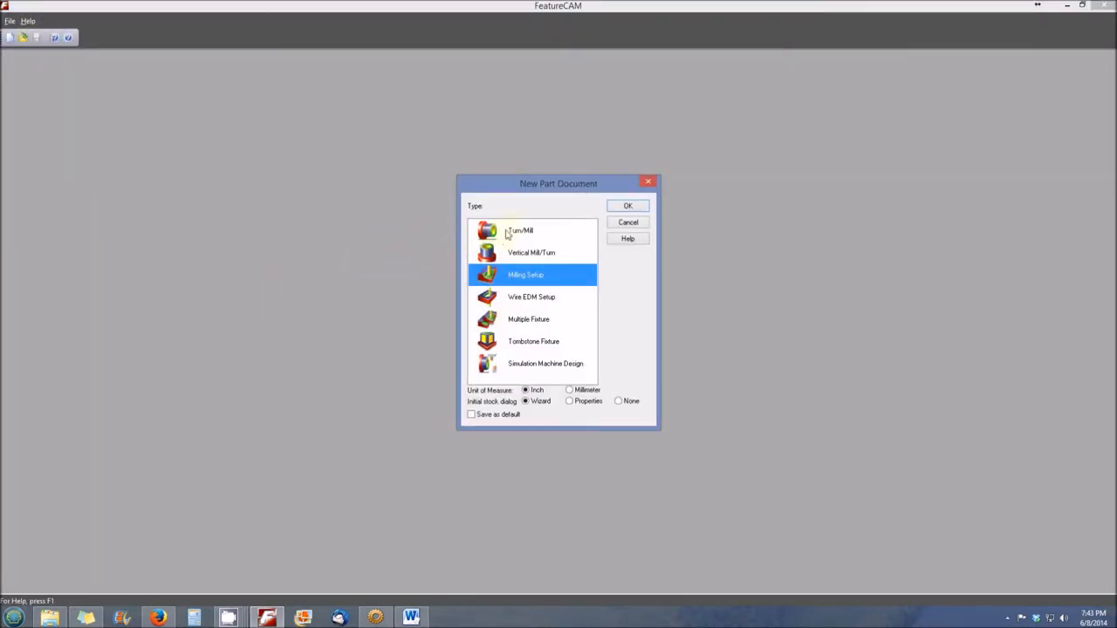
pyautogui.click(520, 231)
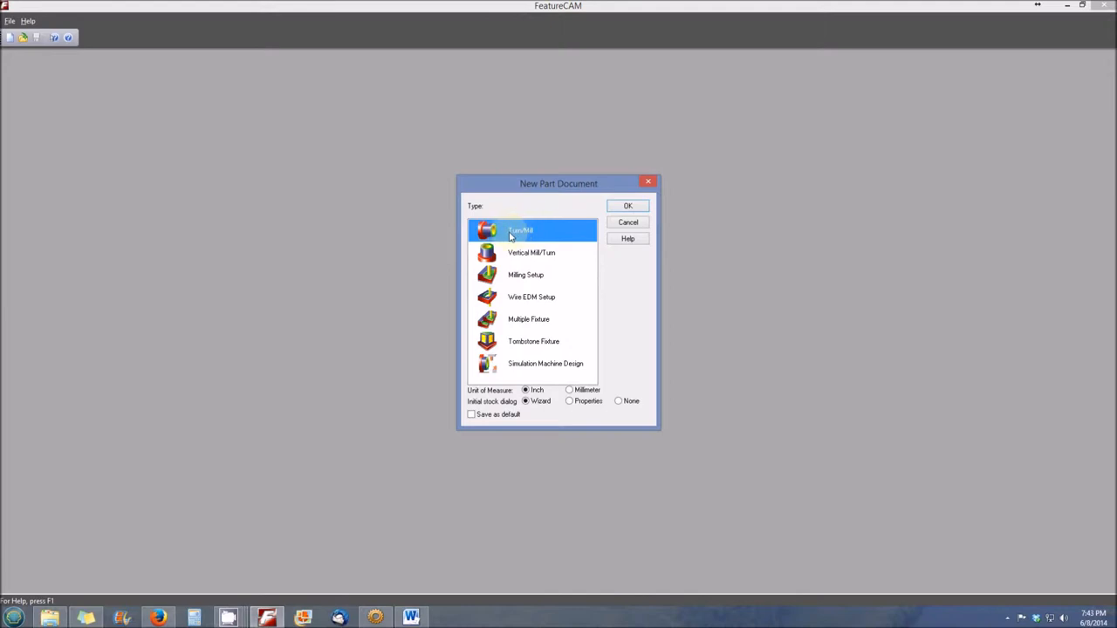
pyautogui.moveTo(520, 230)
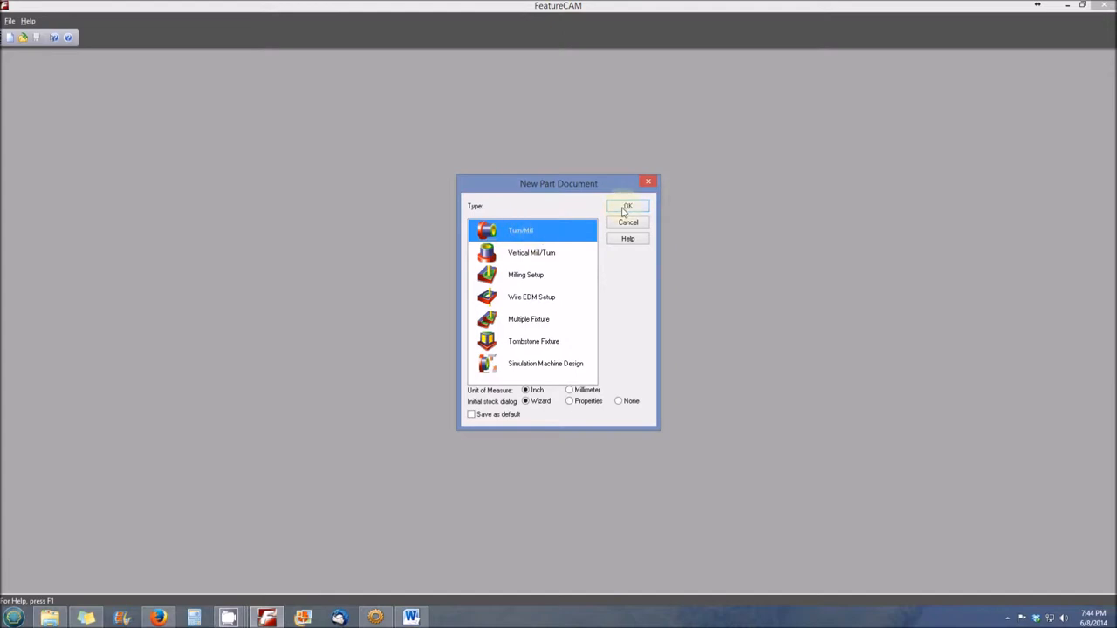
pyautogui.click(629, 205)
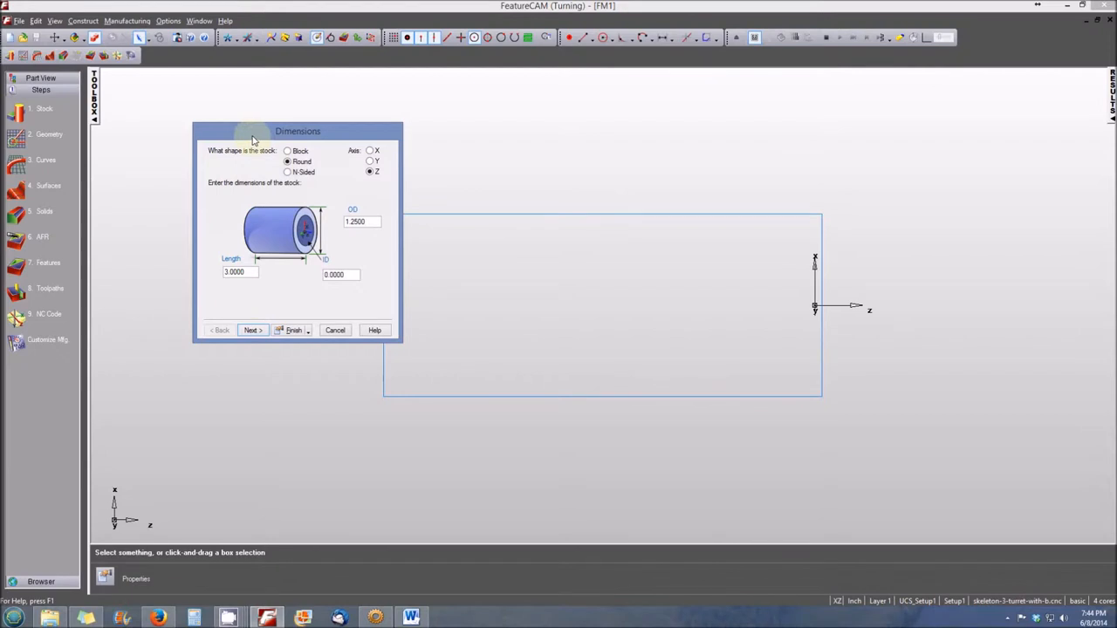
pyautogui.moveTo(296, 131); pyautogui.dragTo(407, 136)
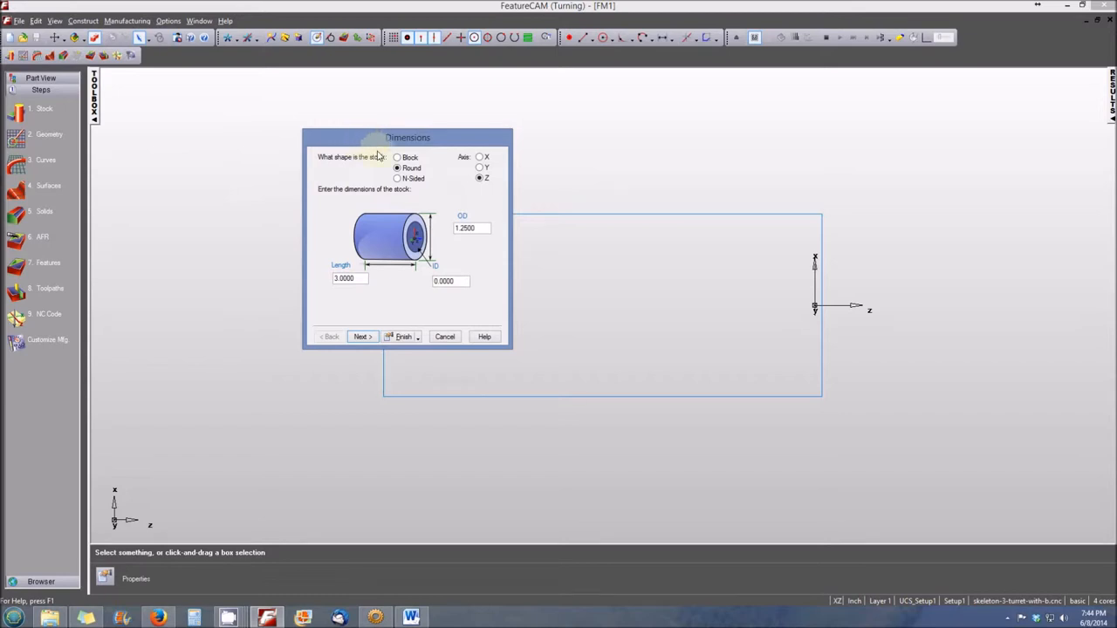
pyautogui.moveTo(349, 171)
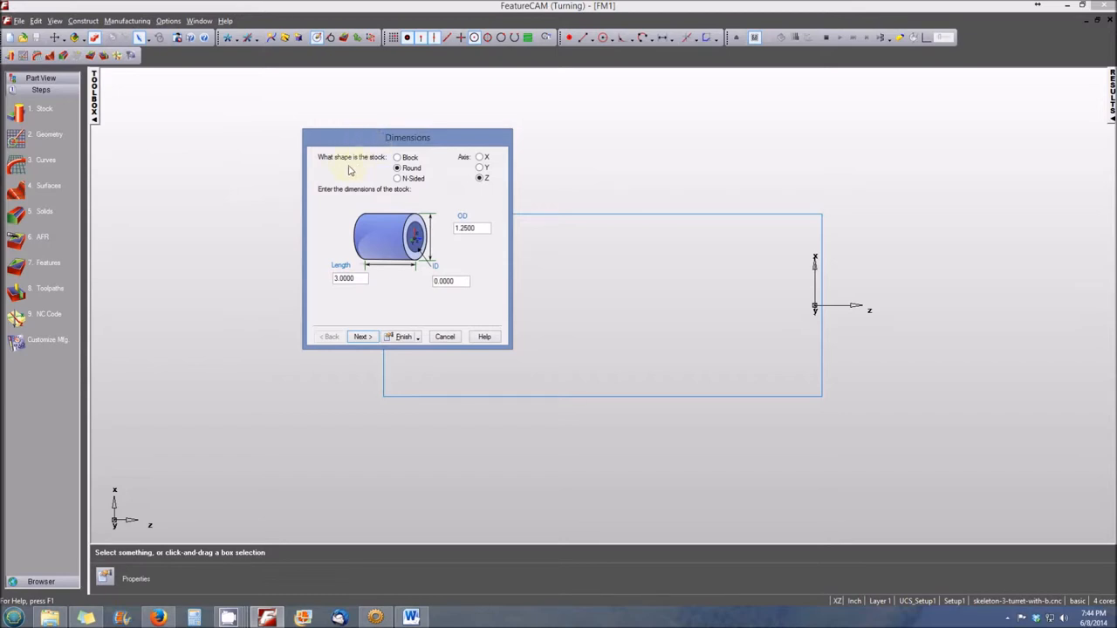
pyautogui.moveTo(356, 168)
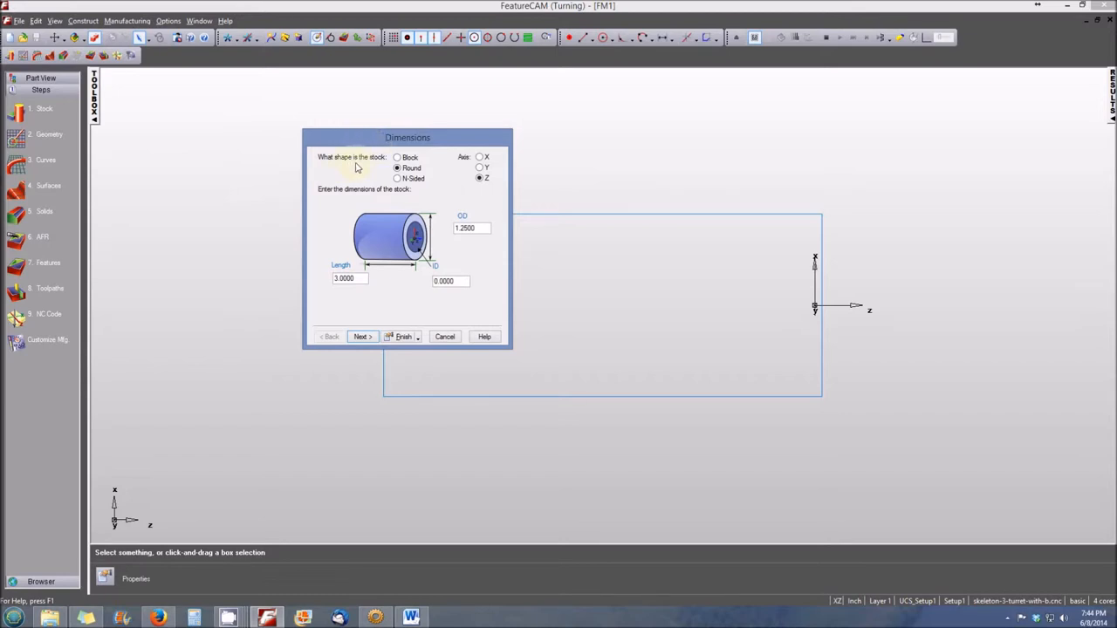
pyautogui.moveTo(369, 173)
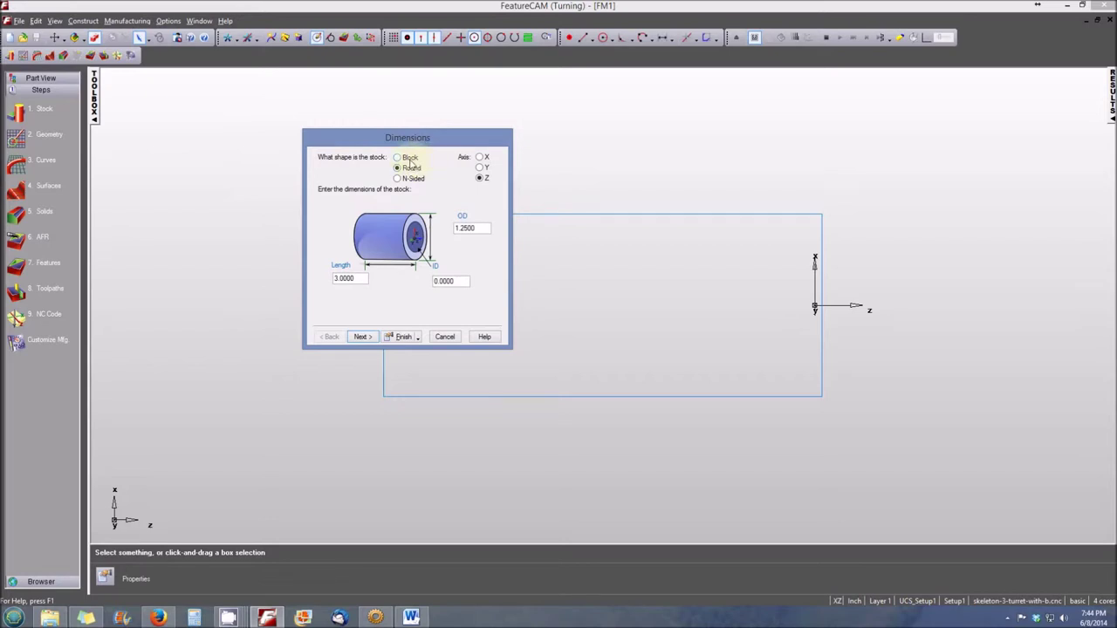
pyautogui.moveTo(422, 168)
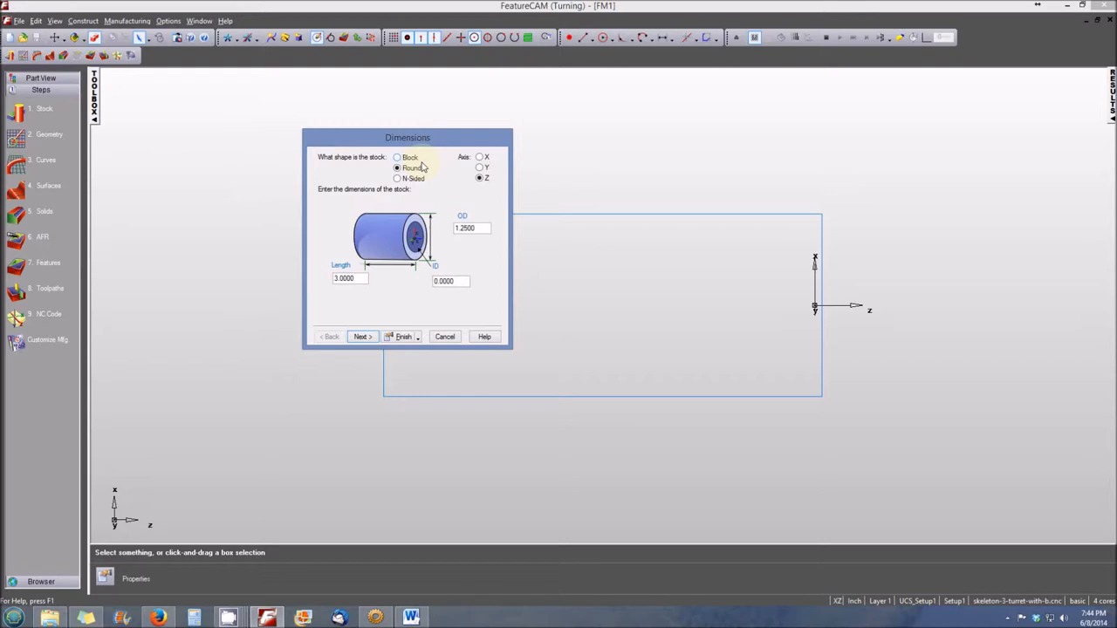
pyautogui.moveTo(426, 185)
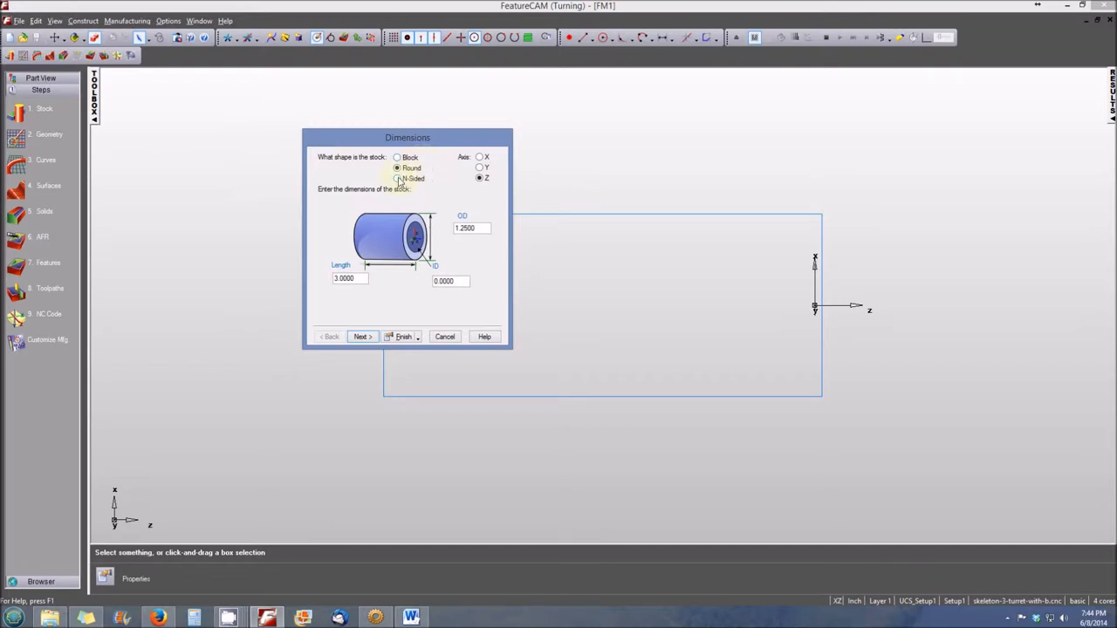
pyautogui.click(398, 178)
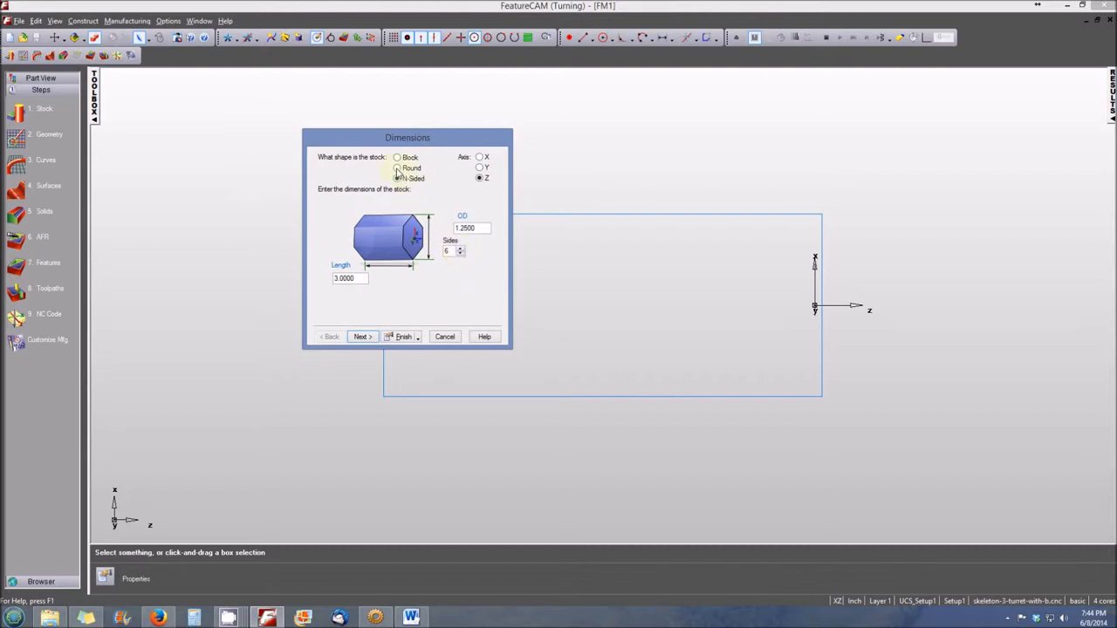
pyautogui.click(398, 168)
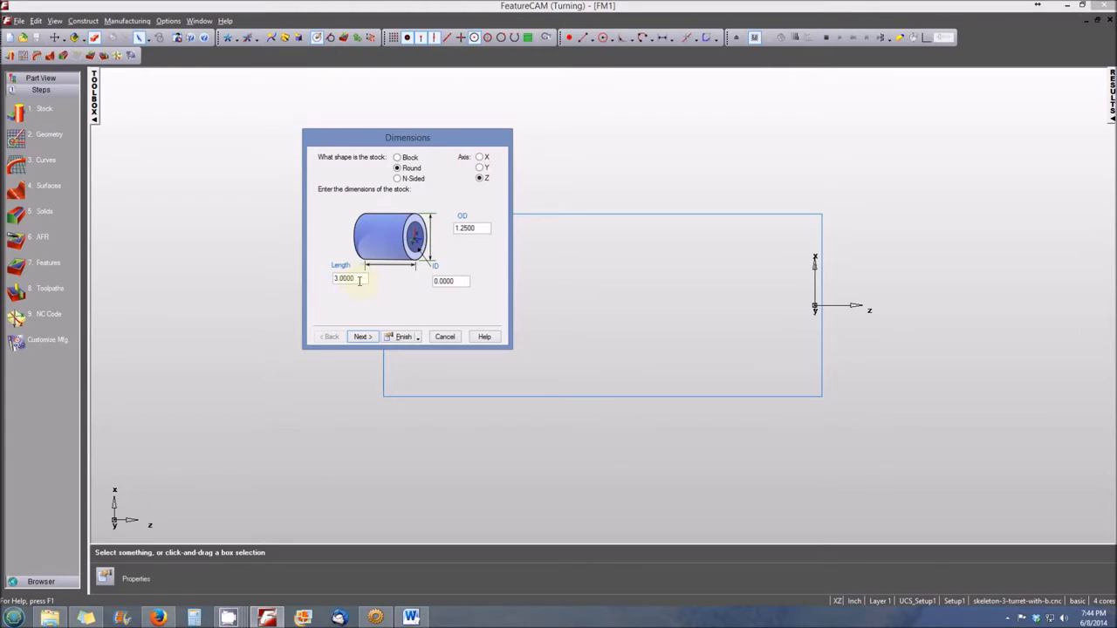
pyautogui.moveTo(447, 268)
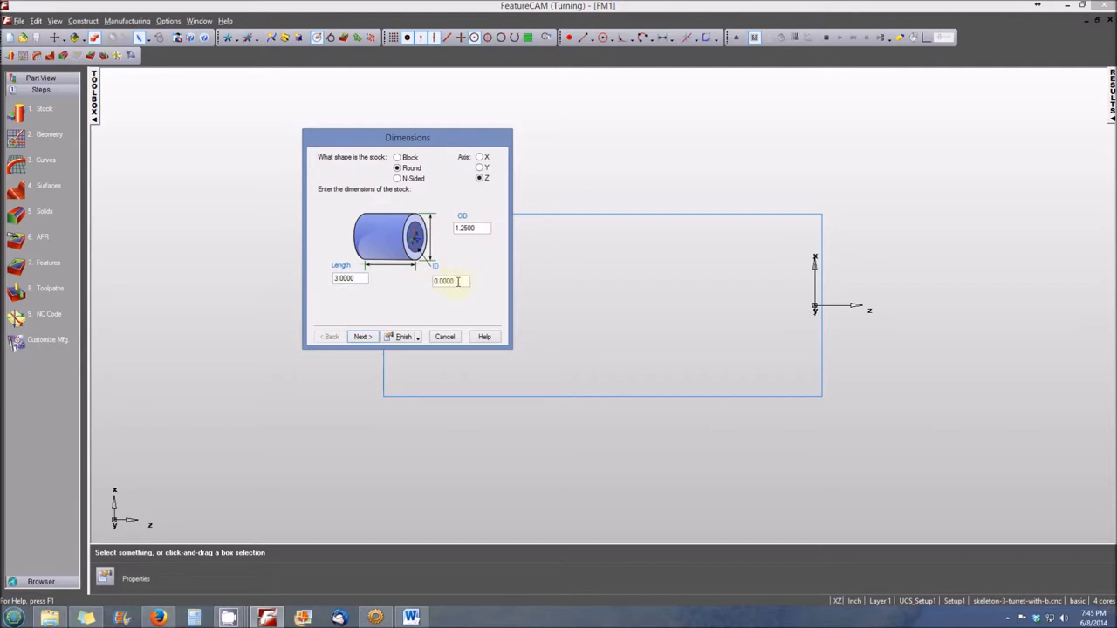
pyautogui.moveTo(460, 288)
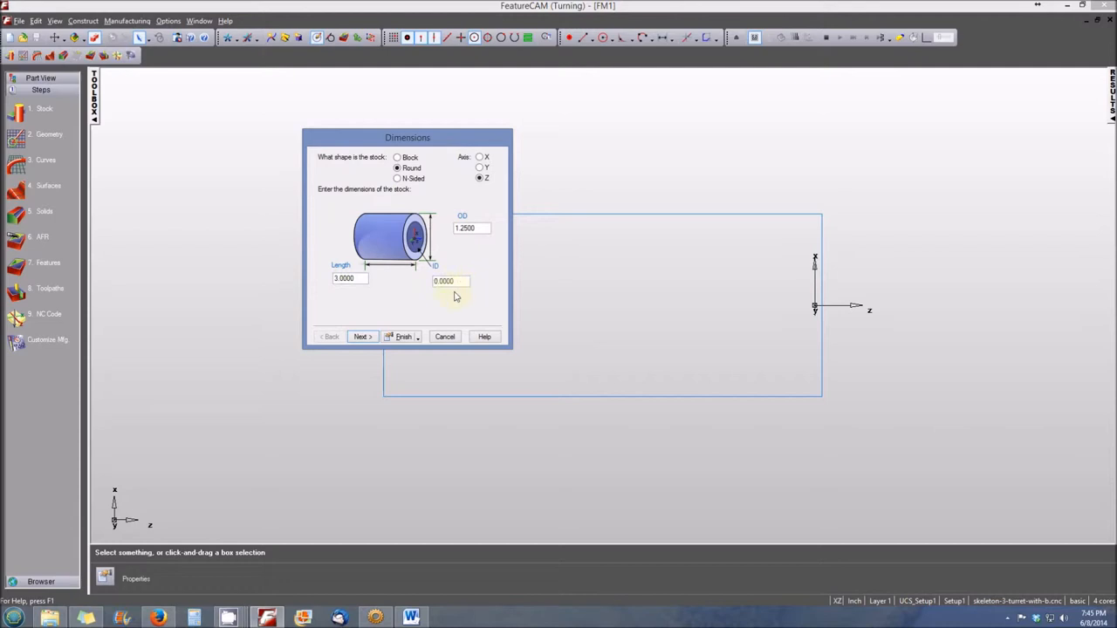
pyautogui.moveTo(465, 293)
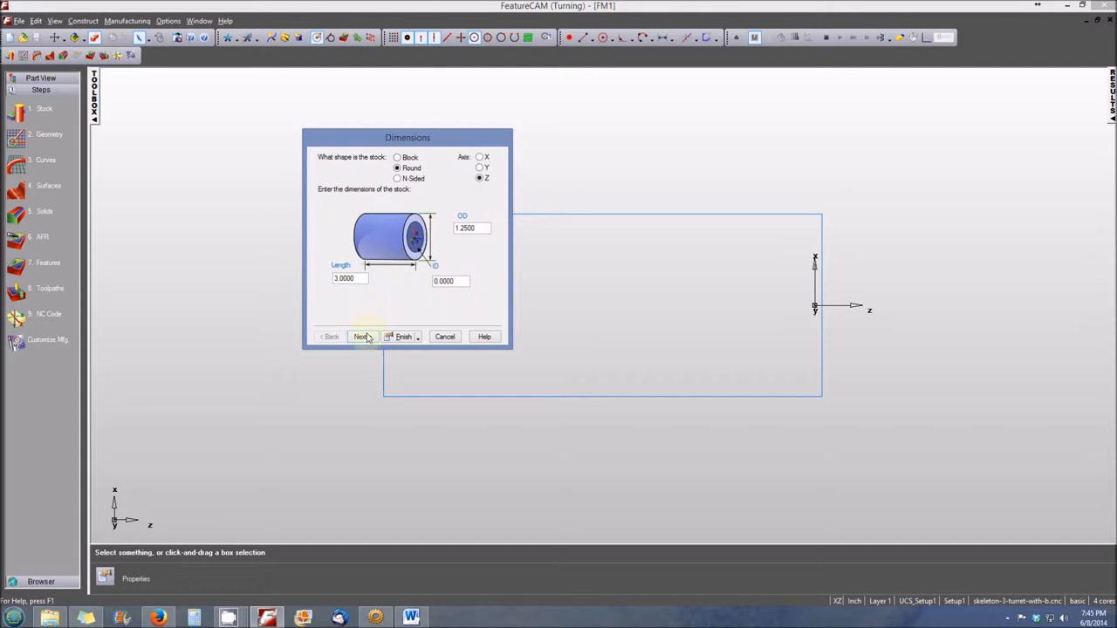
# On the material page, pick ALUMINUM from the material list, keeping hardness 111 and unit horsepower 0.30
pyautogui.click(362, 336)
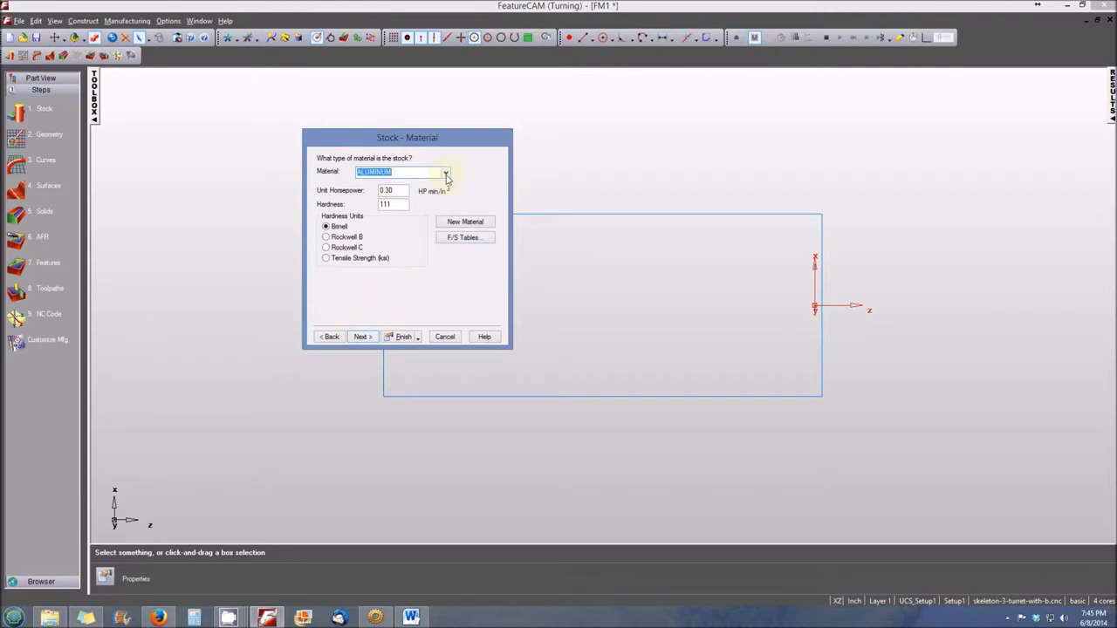
pyautogui.click(446, 171)
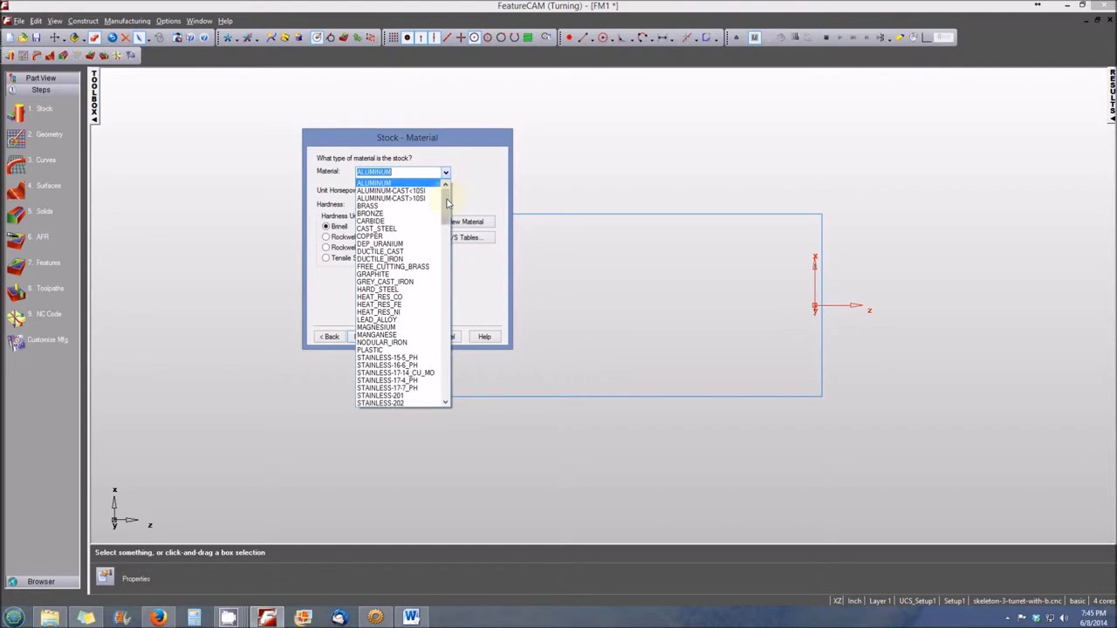
pyautogui.moveTo(401, 185)
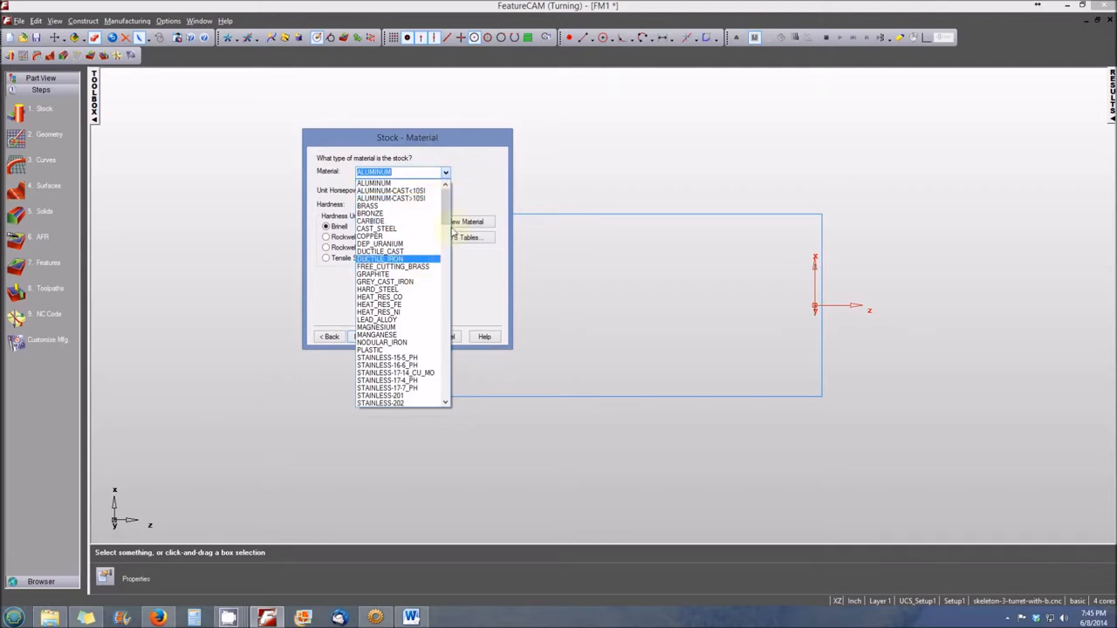
pyautogui.scroll(-3)
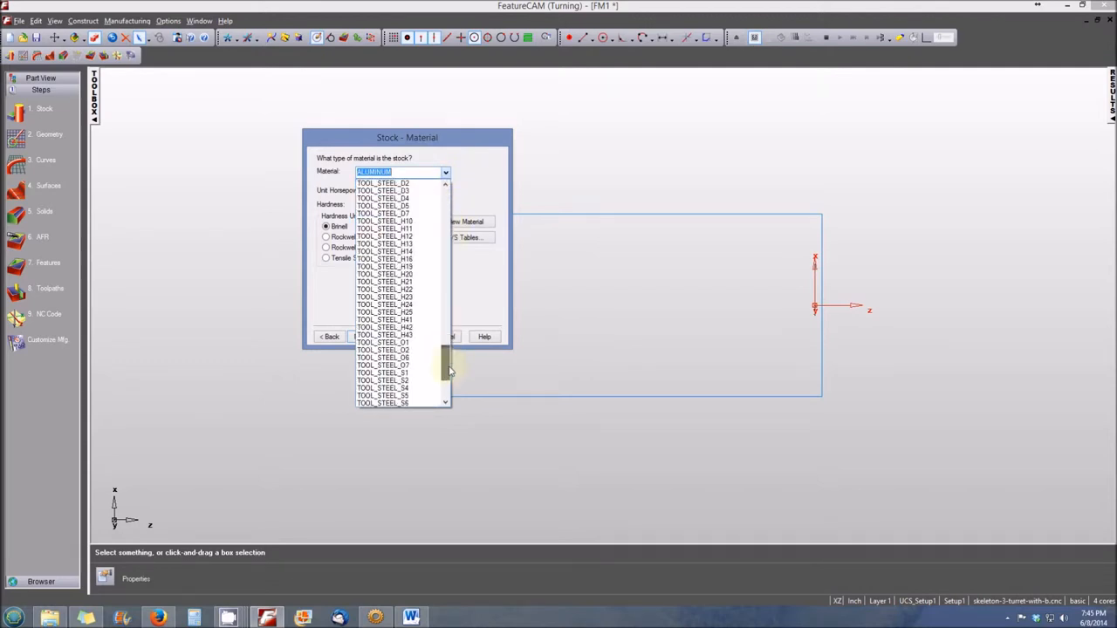
pyautogui.scroll(3)
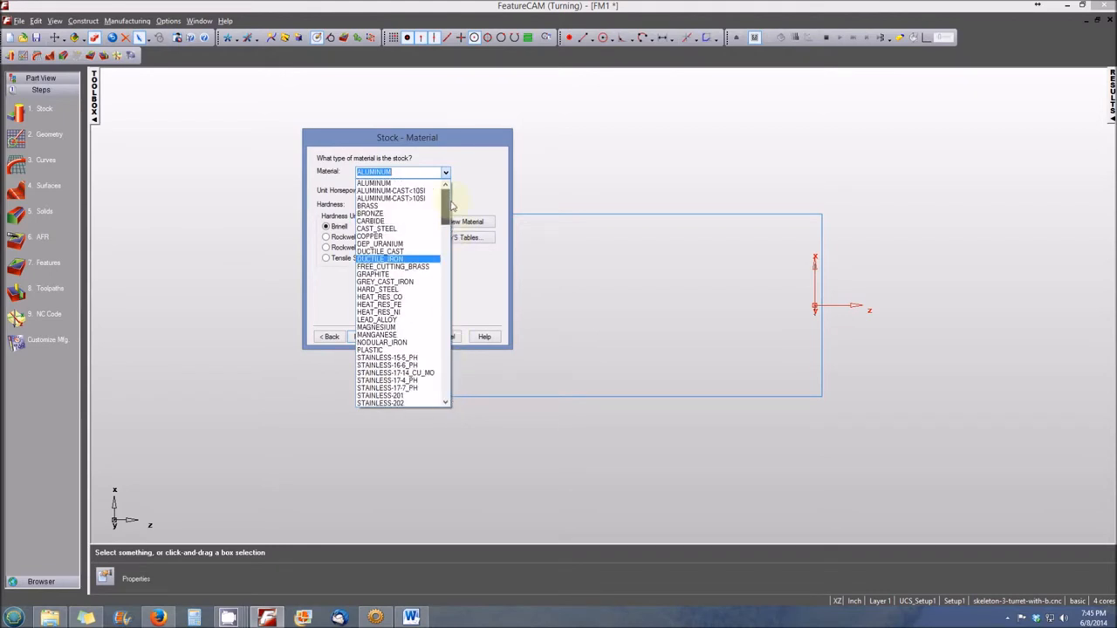
pyautogui.click(373, 184)
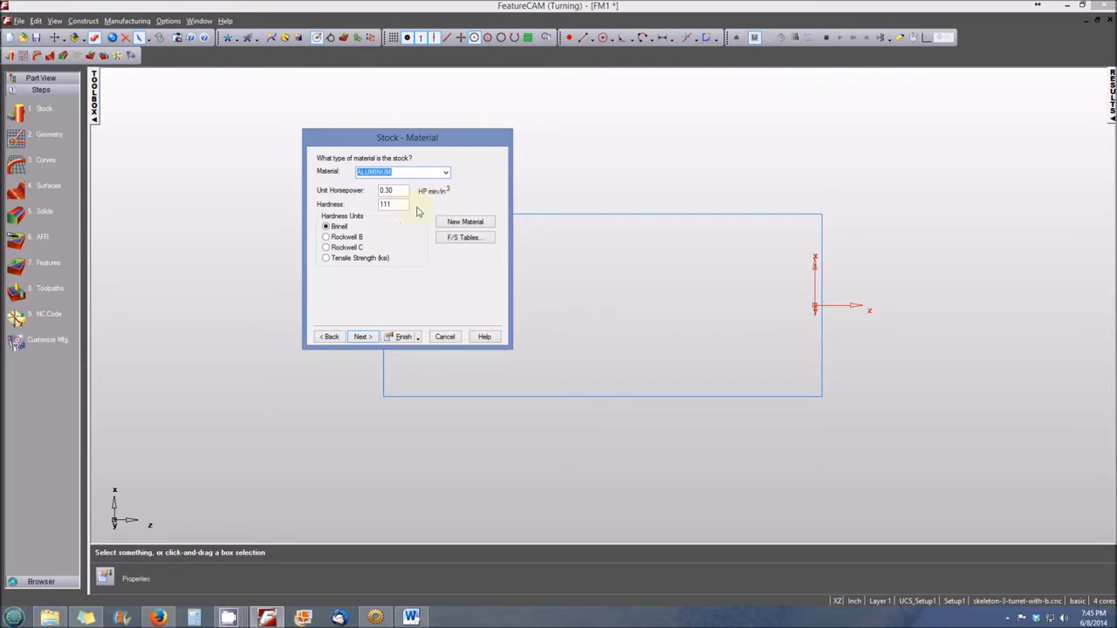
pyautogui.moveTo(365, 201)
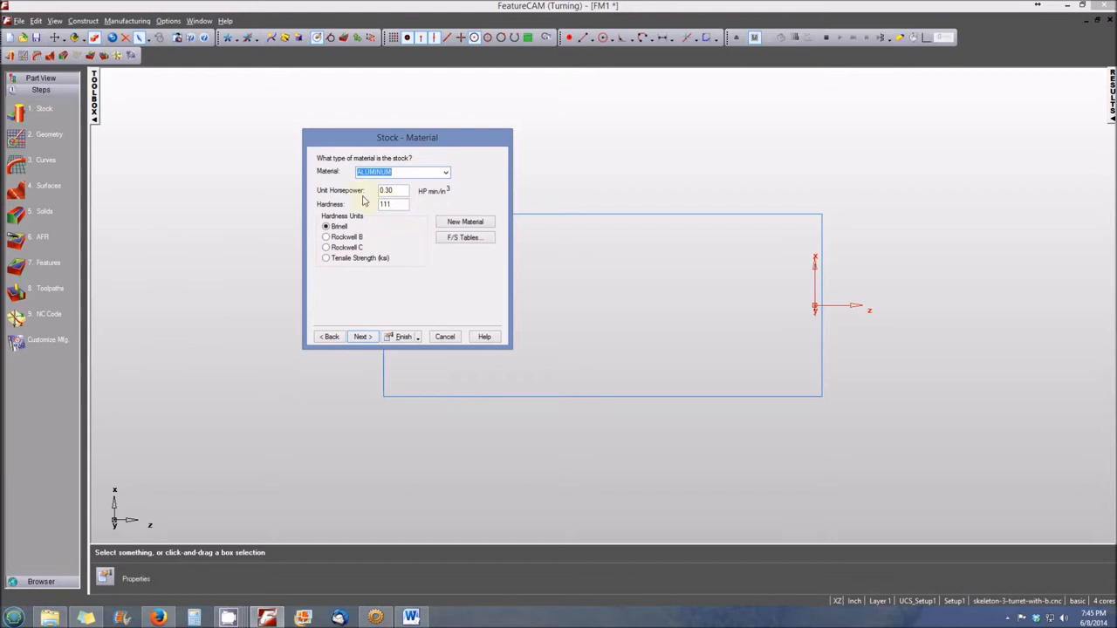
pyautogui.moveTo(445, 195)
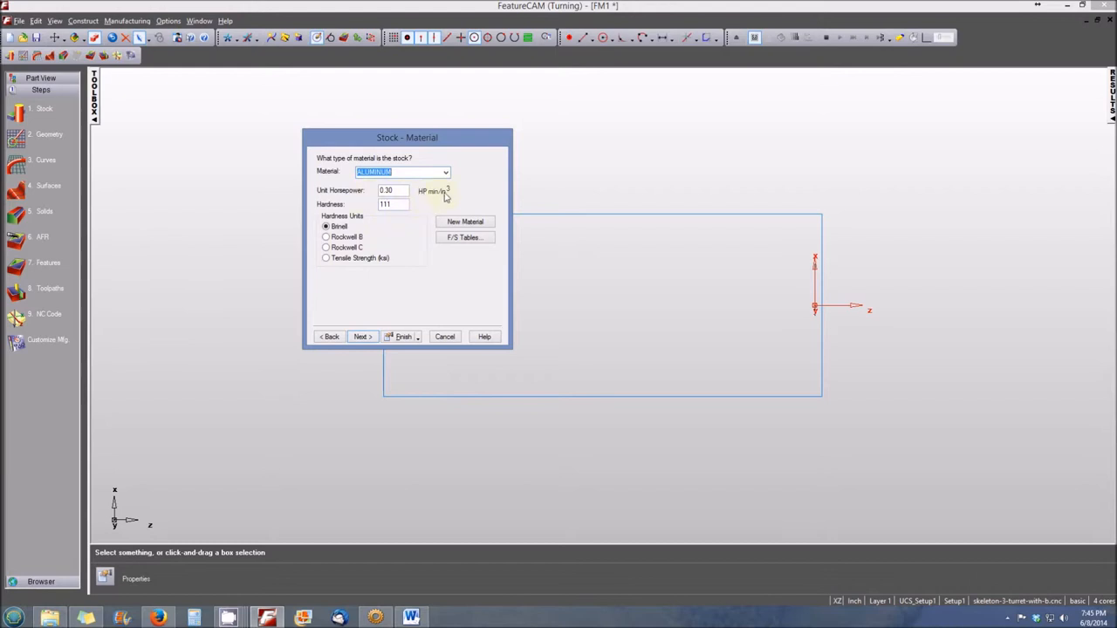
pyautogui.moveTo(461, 195)
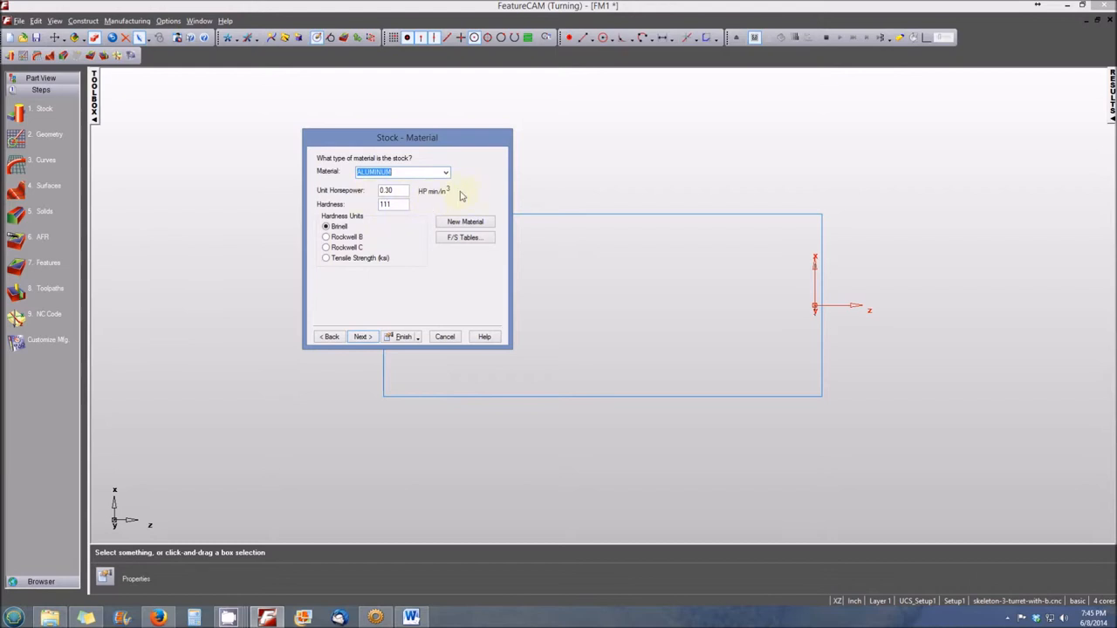
pyautogui.moveTo(440, 194)
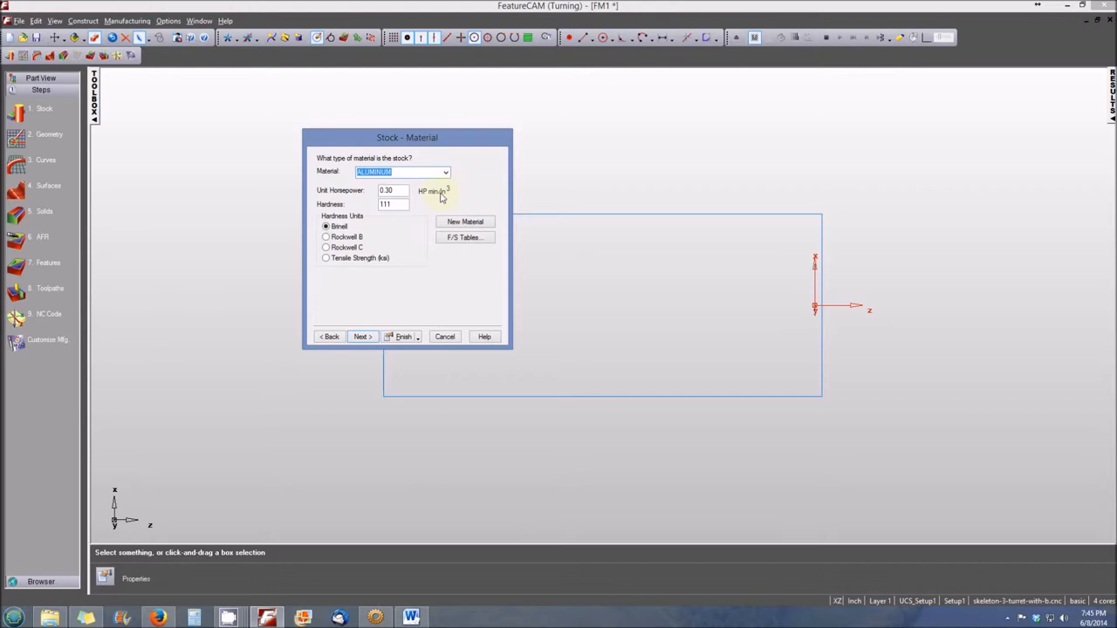
pyautogui.moveTo(376, 331)
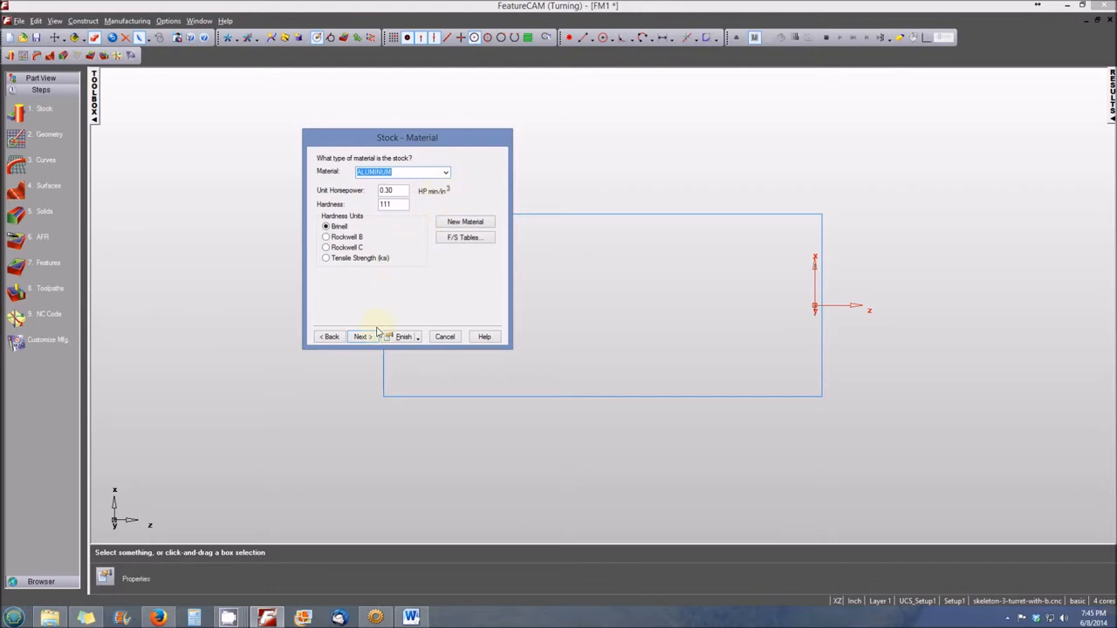
# On the multi-axis positioning page, choose No instead of 4th-axis positioning
pyautogui.click(360, 336)
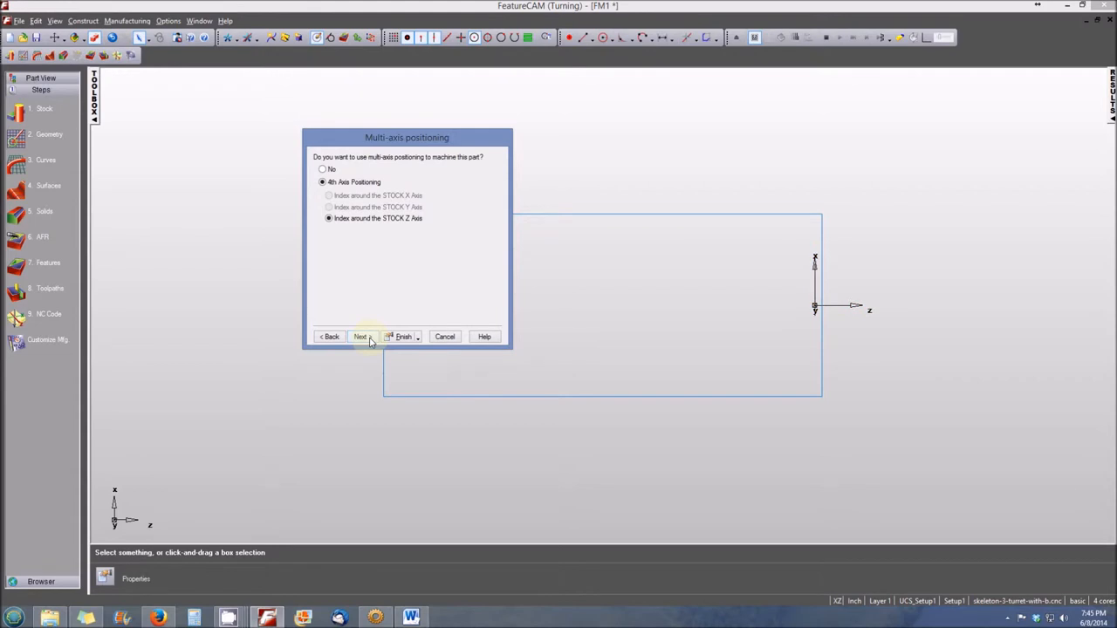
pyautogui.moveTo(430, 167)
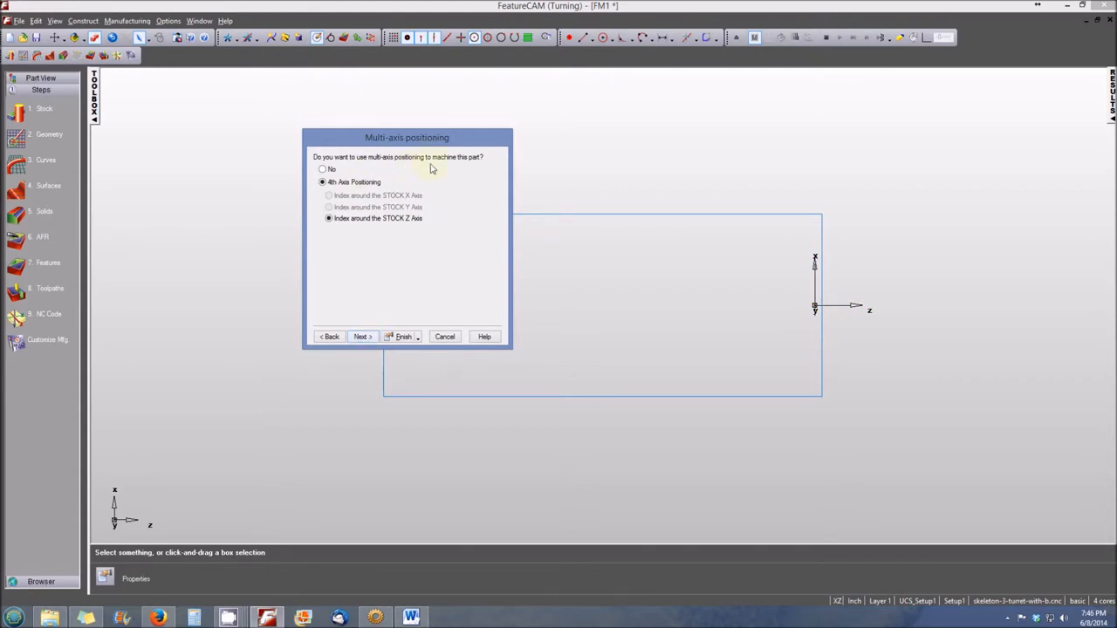
pyautogui.moveTo(475, 202)
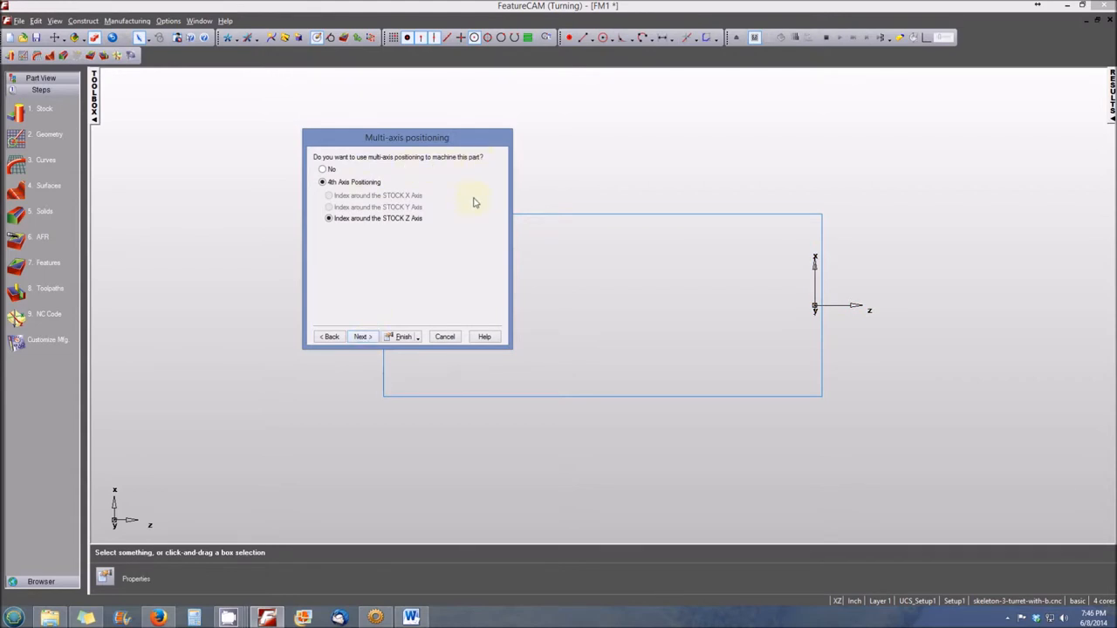
pyautogui.moveTo(440, 265)
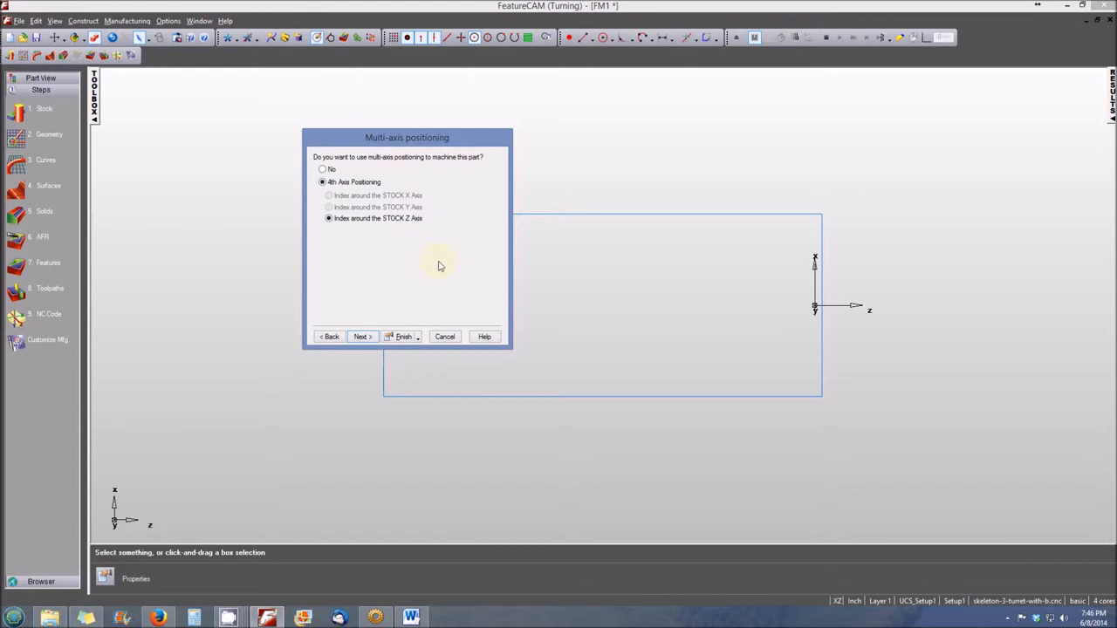
pyautogui.moveTo(412, 237)
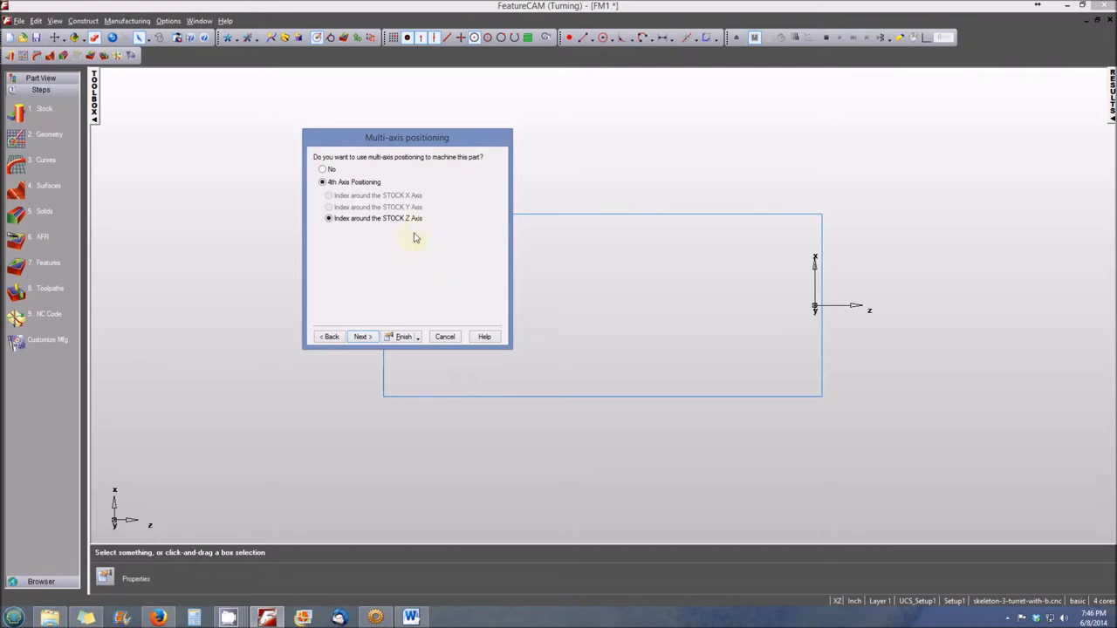
pyautogui.click(322, 168)
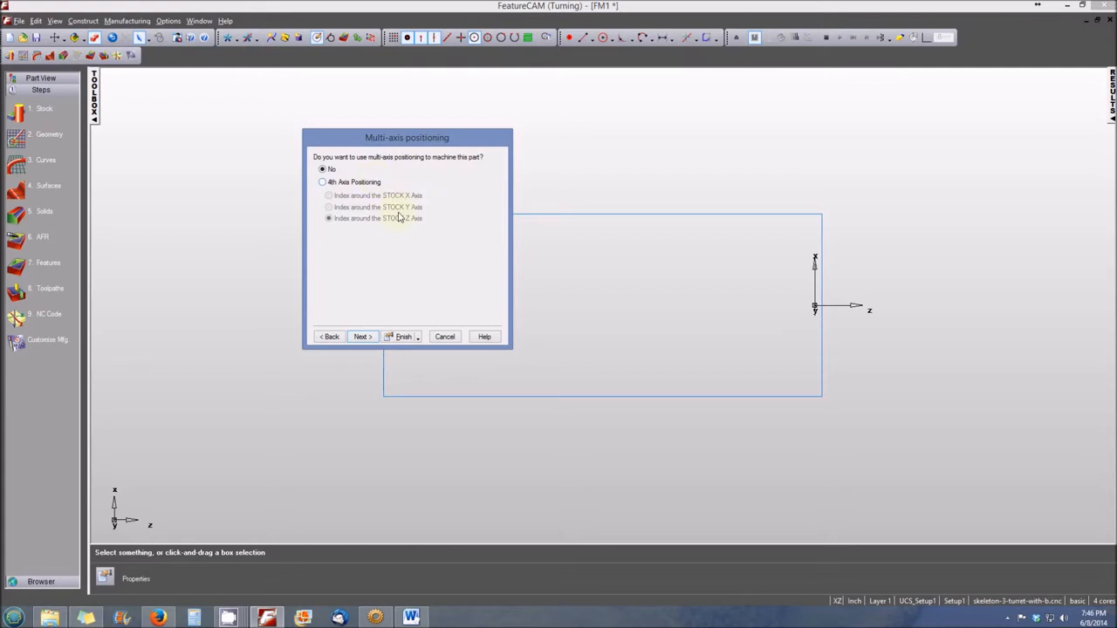
pyautogui.moveTo(391, 273)
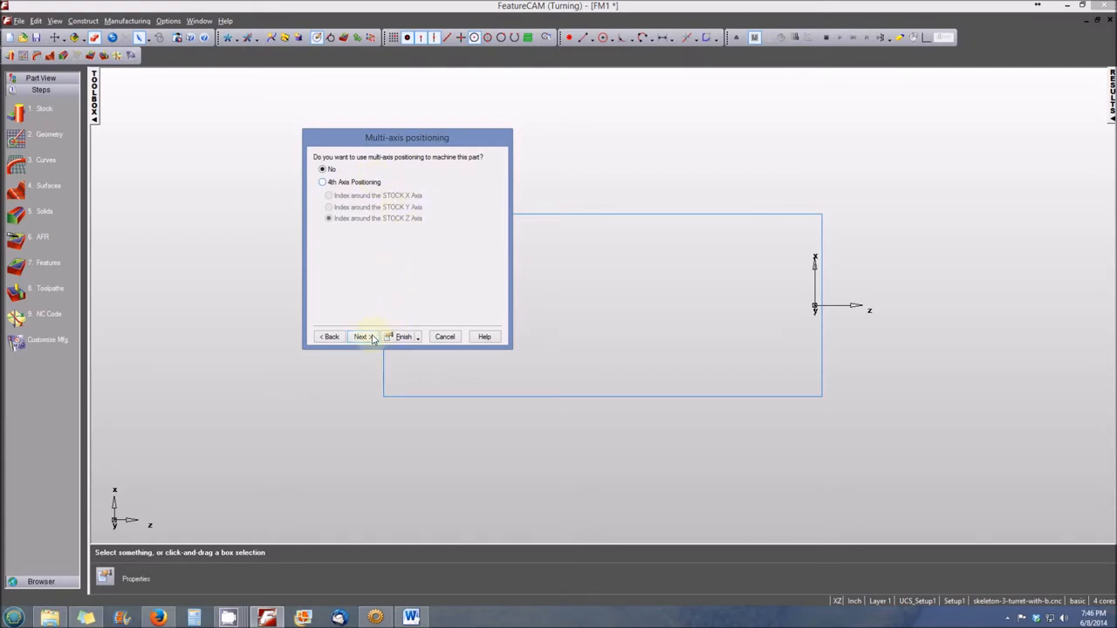
# Keep the default setup definition and program zero at the current location, reaching Spindle Location
pyautogui.click(361, 337)
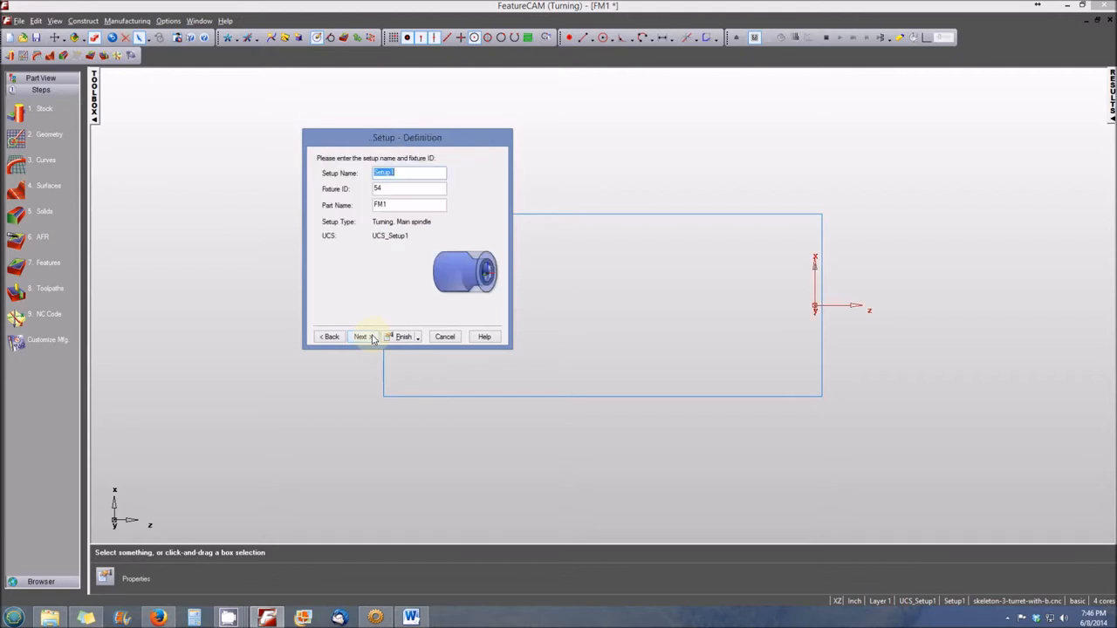
pyautogui.moveTo(415, 157)
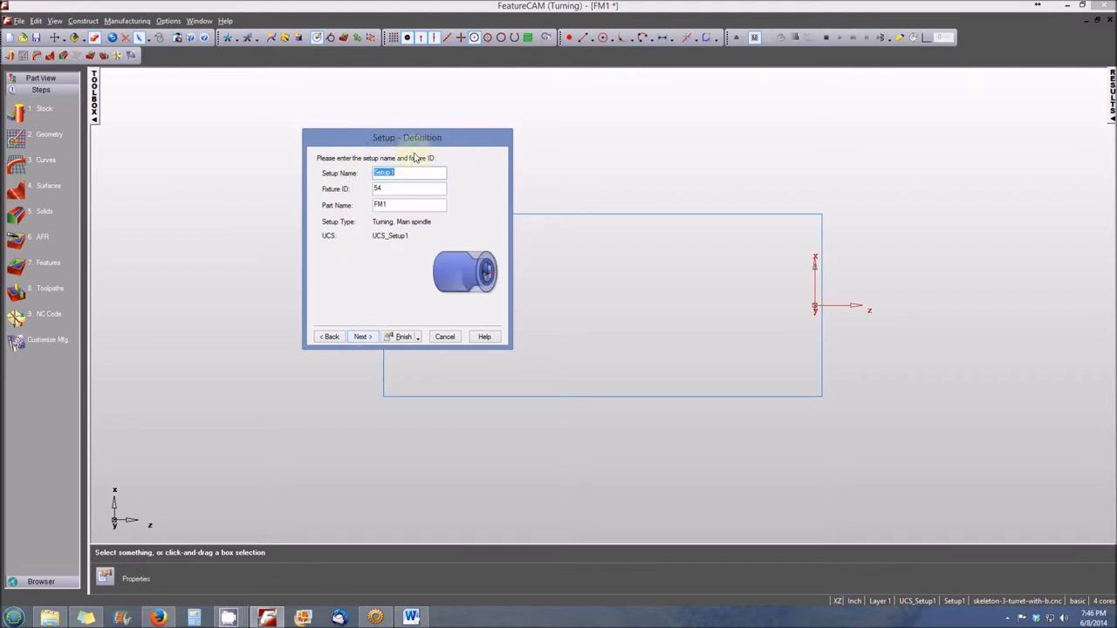
pyautogui.moveTo(427, 166)
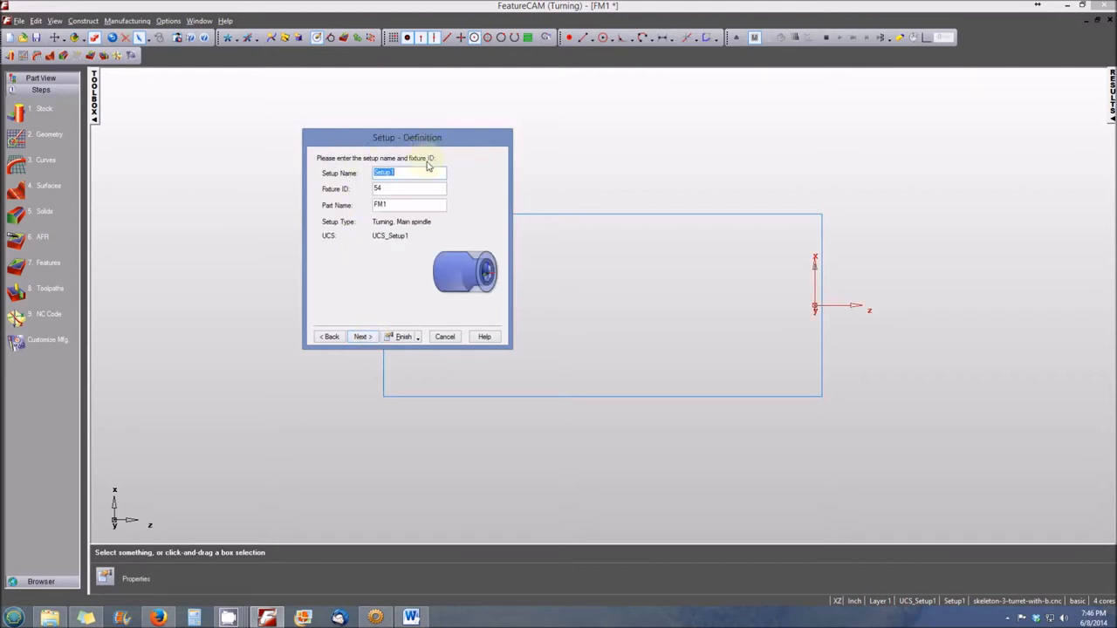
pyautogui.moveTo(451, 178)
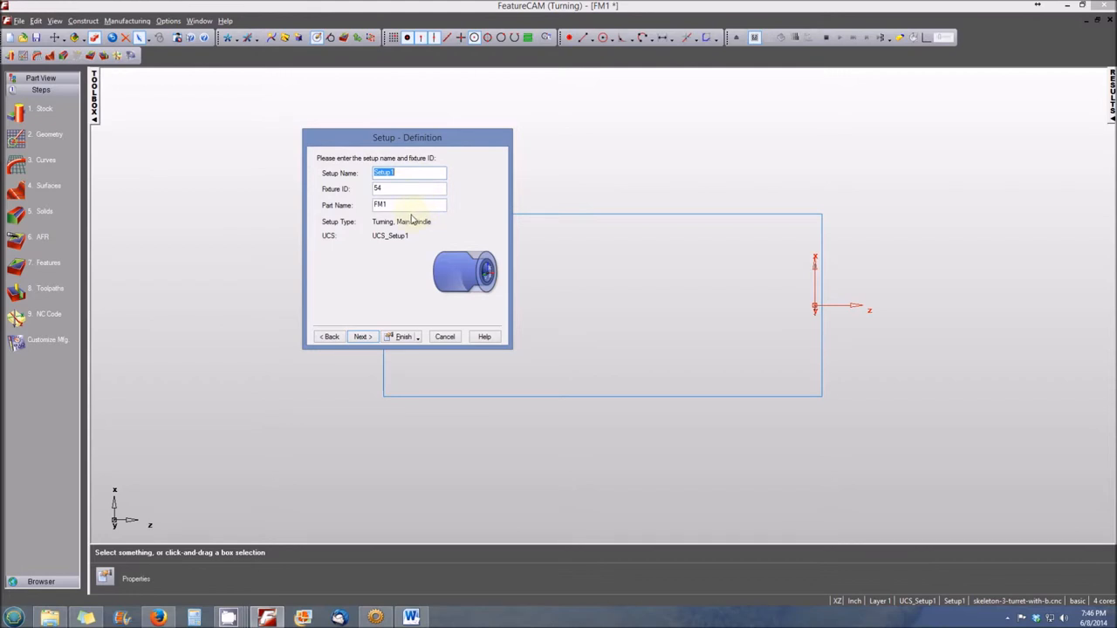
pyautogui.moveTo(392, 220)
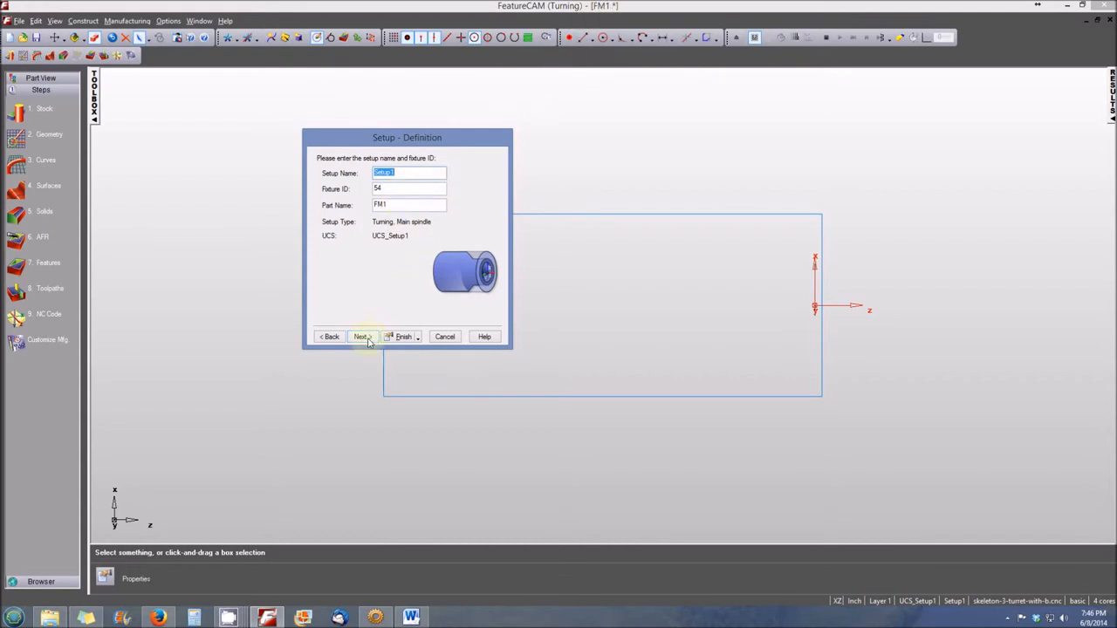
pyautogui.click(361, 336)
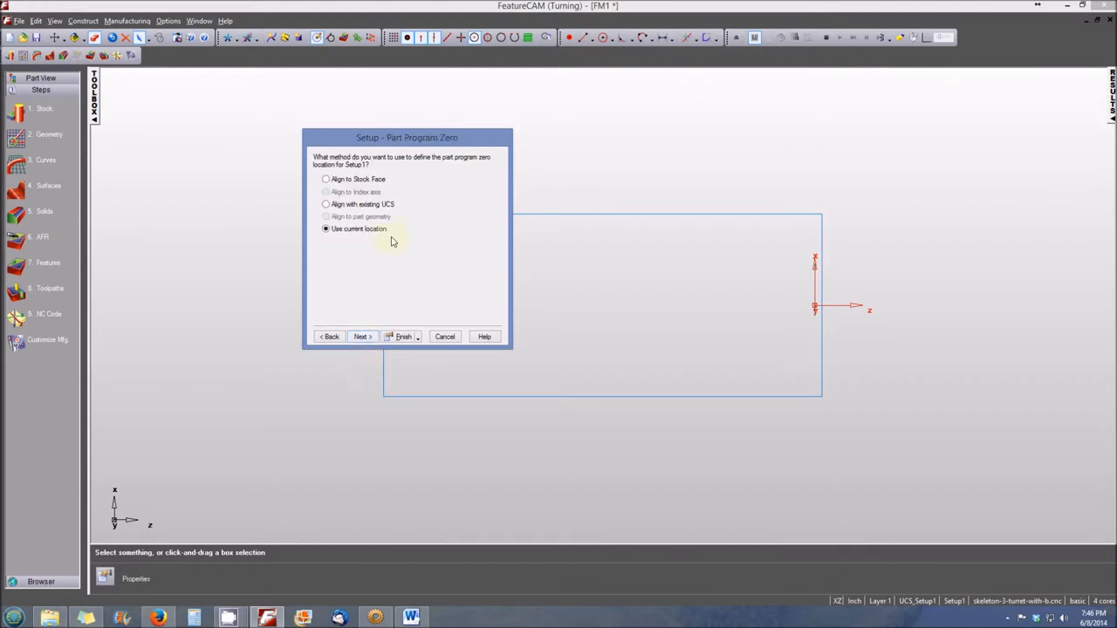
pyautogui.moveTo(452, 178)
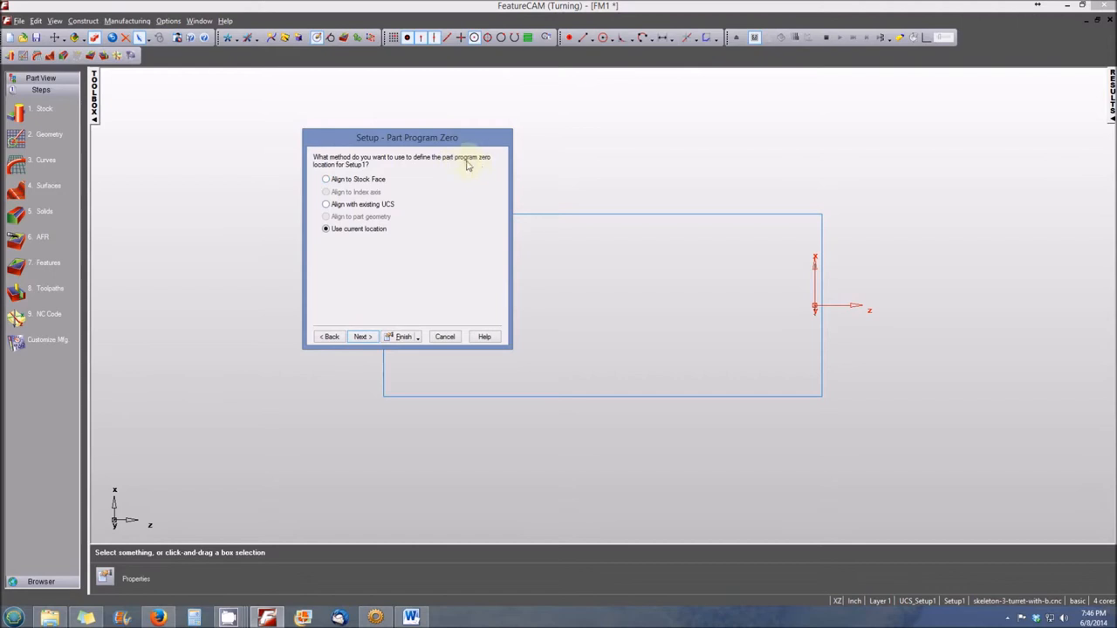
pyautogui.moveTo(375, 173)
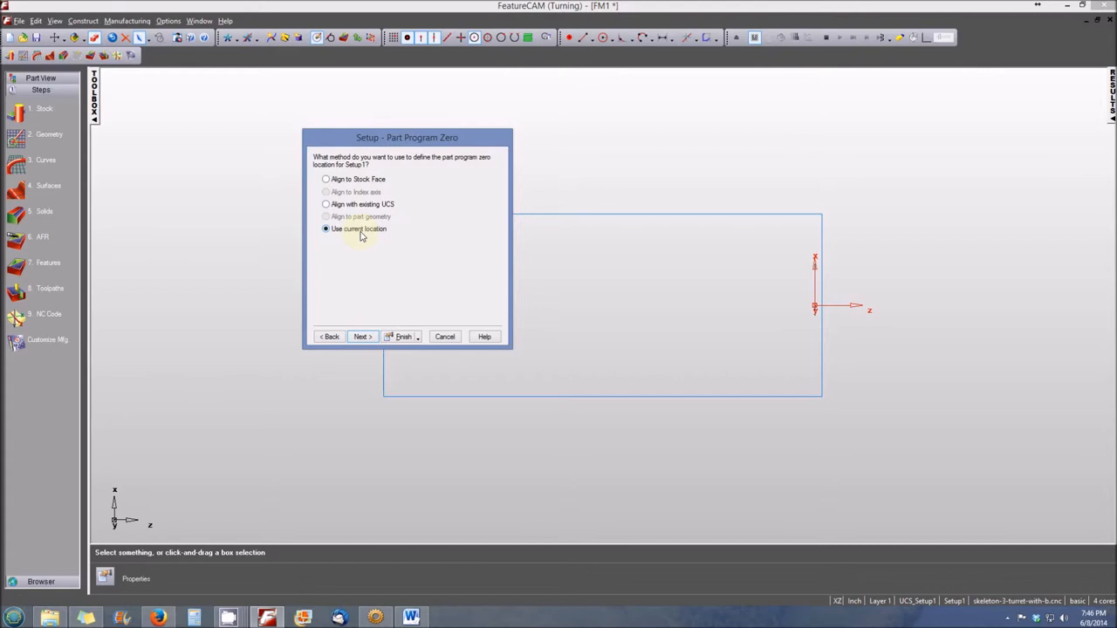
pyautogui.click(360, 337)
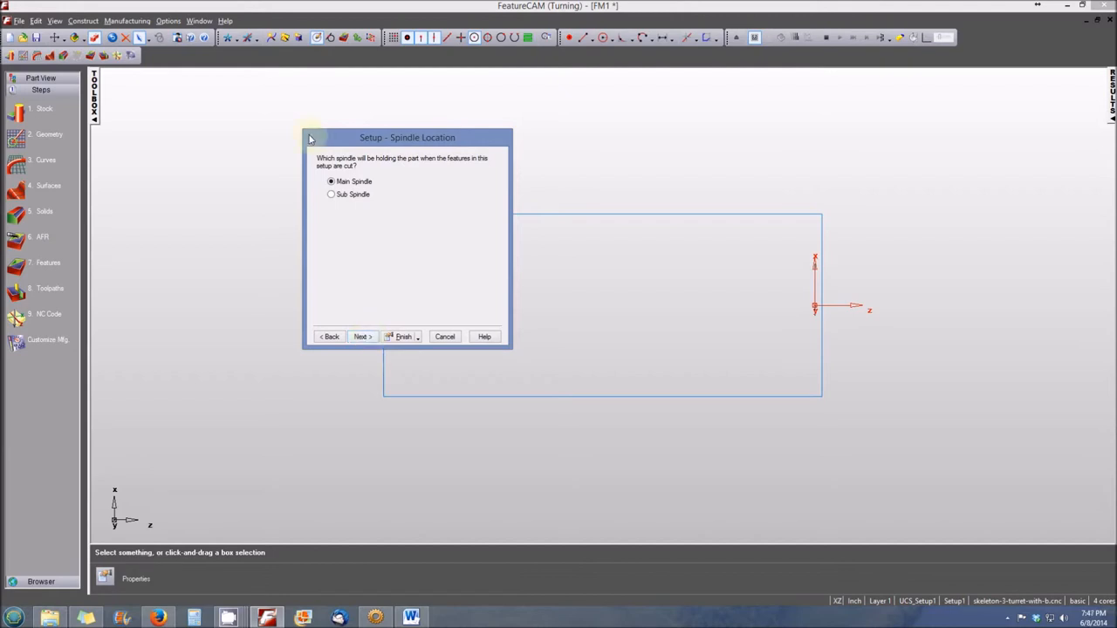
# Keep the Main Spindle, step back once, and land on the Simulation Information page
pyautogui.click(361, 337)
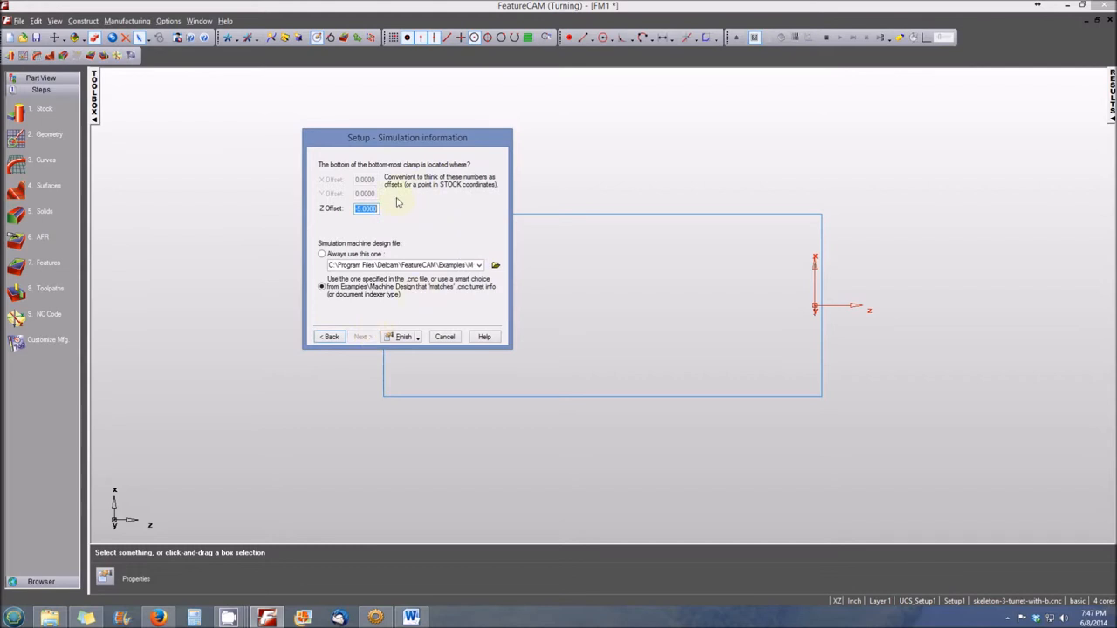
pyautogui.moveTo(422, 183)
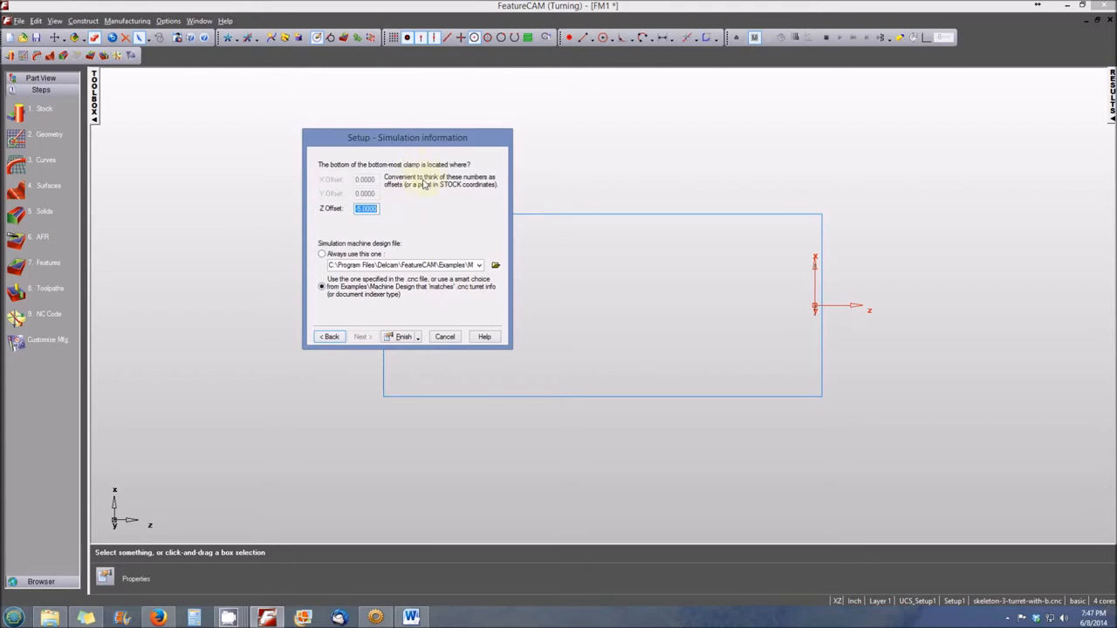
pyautogui.moveTo(426, 185)
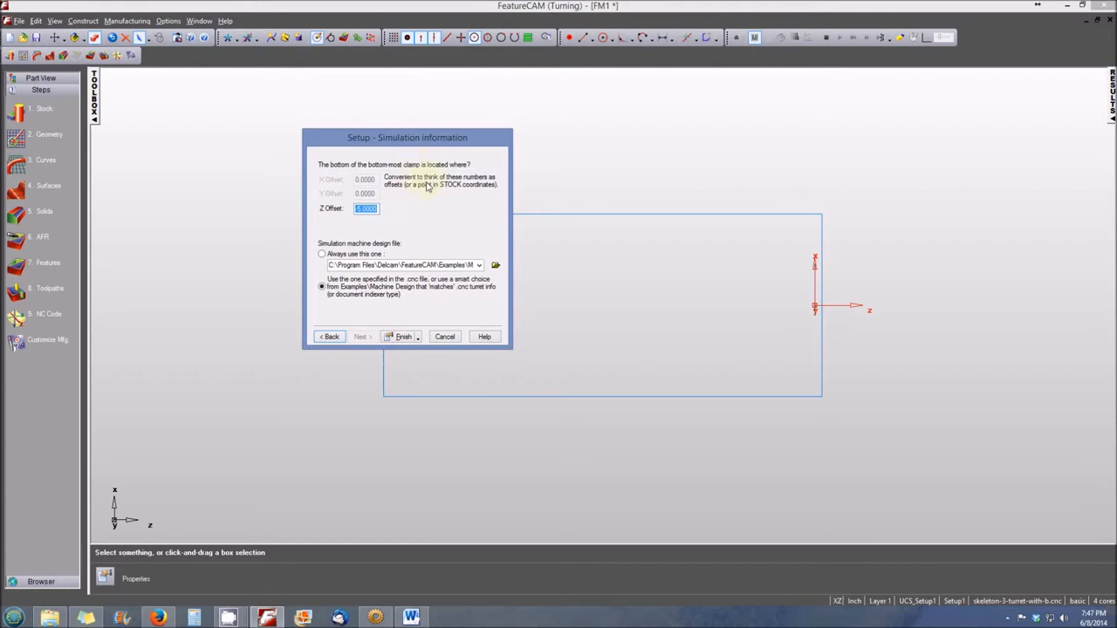
pyautogui.moveTo(435, 188)
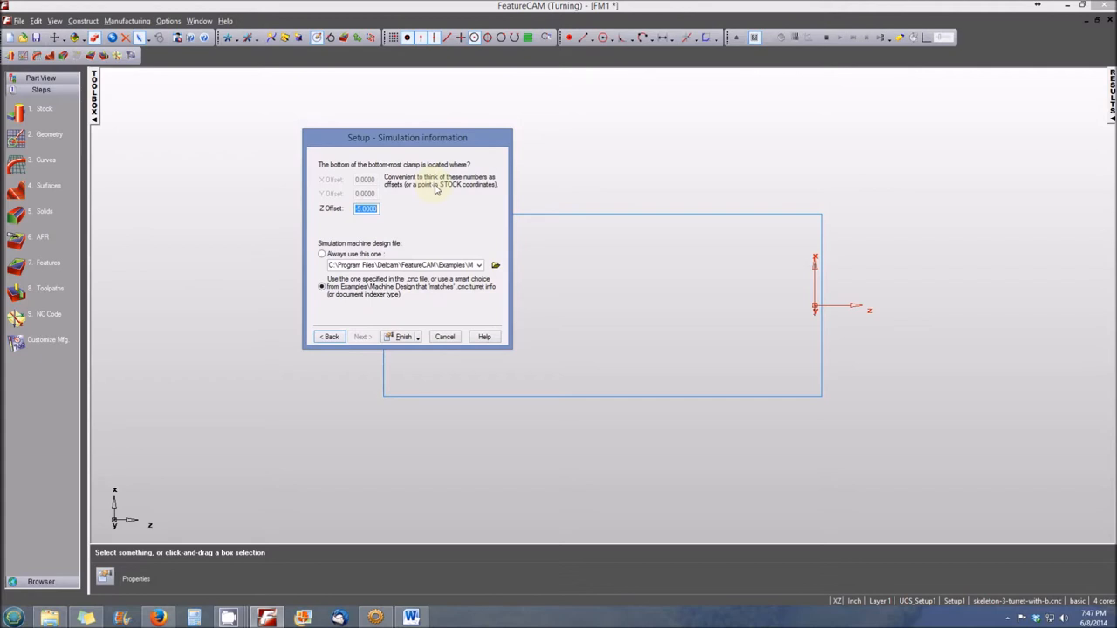
pyautogui.moveTo(426, 209)
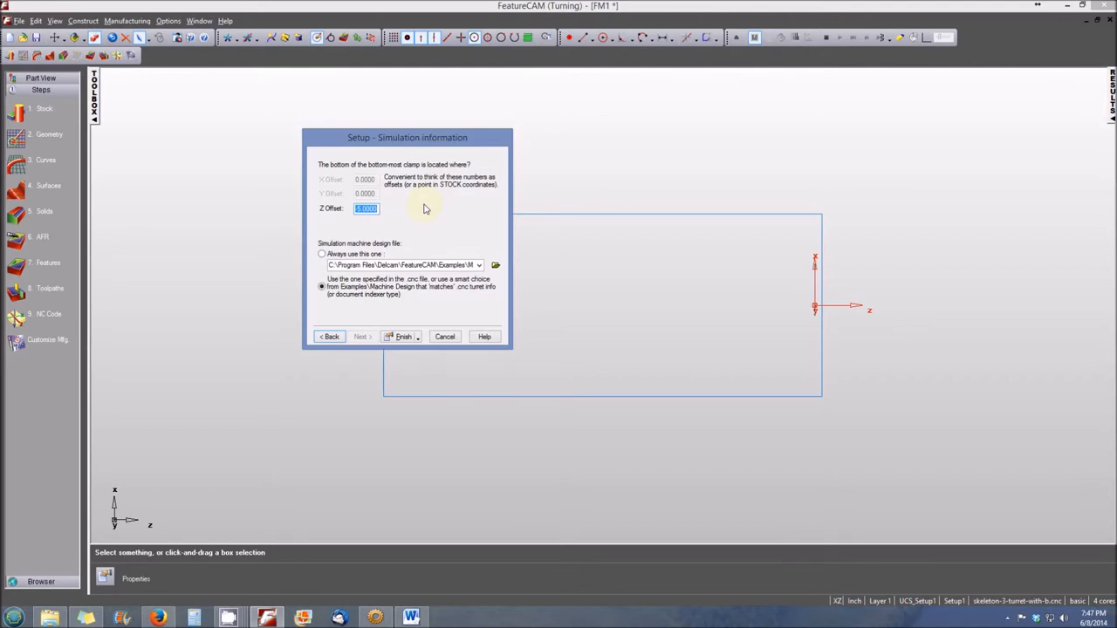
pyautogui.moveTo(368, 234)
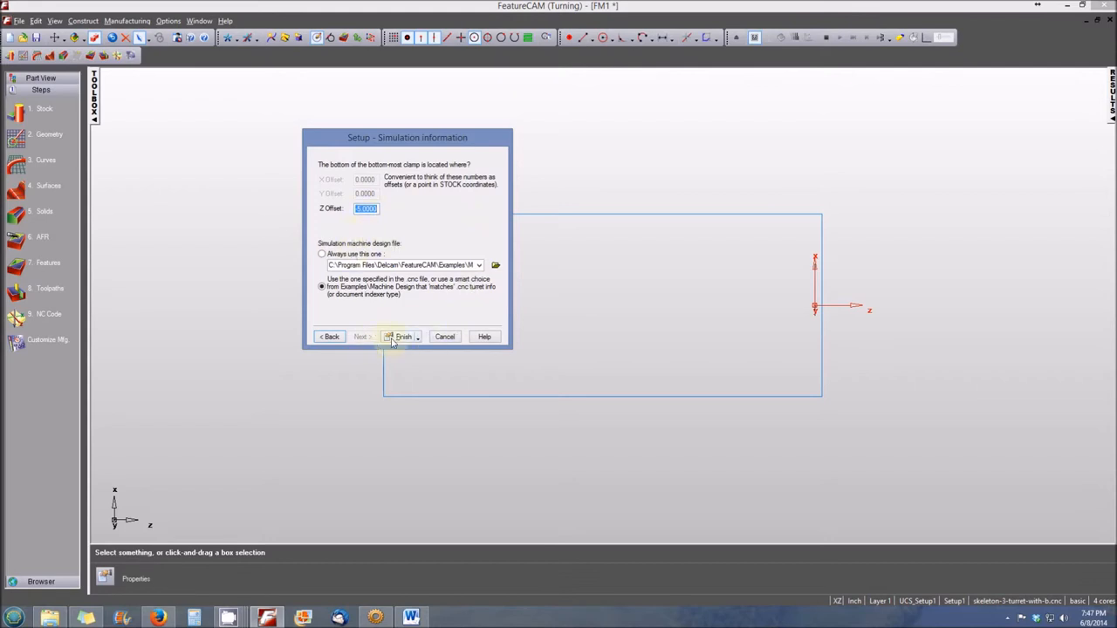
pyautogui.click(329, 337)
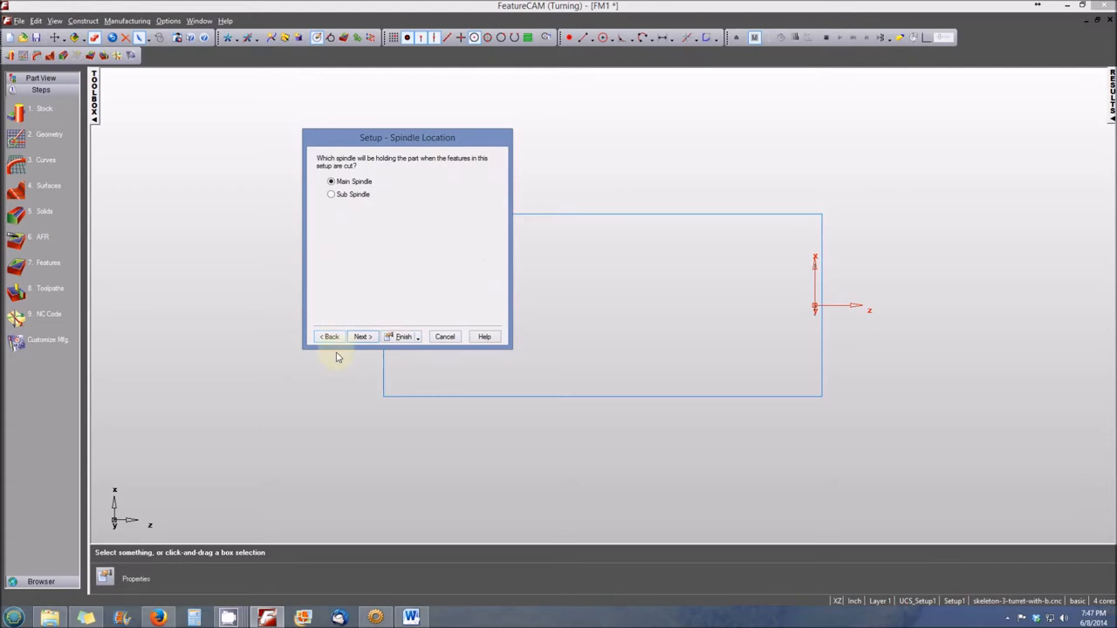
pyautogui.moveTo(405, 178)
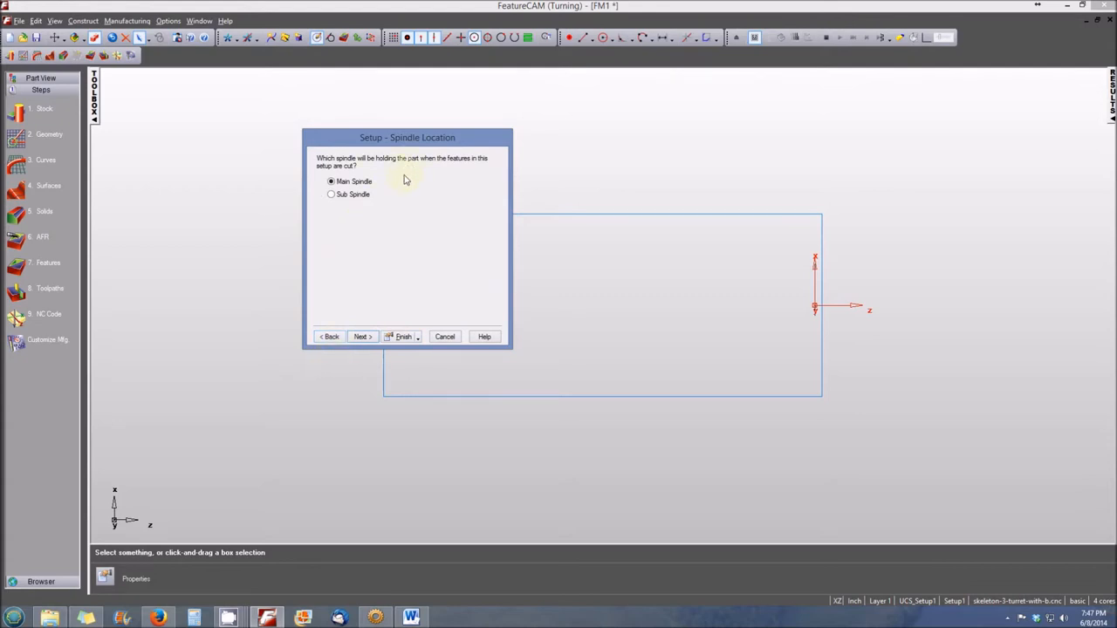
pyautogui.moveTo(370, 183)
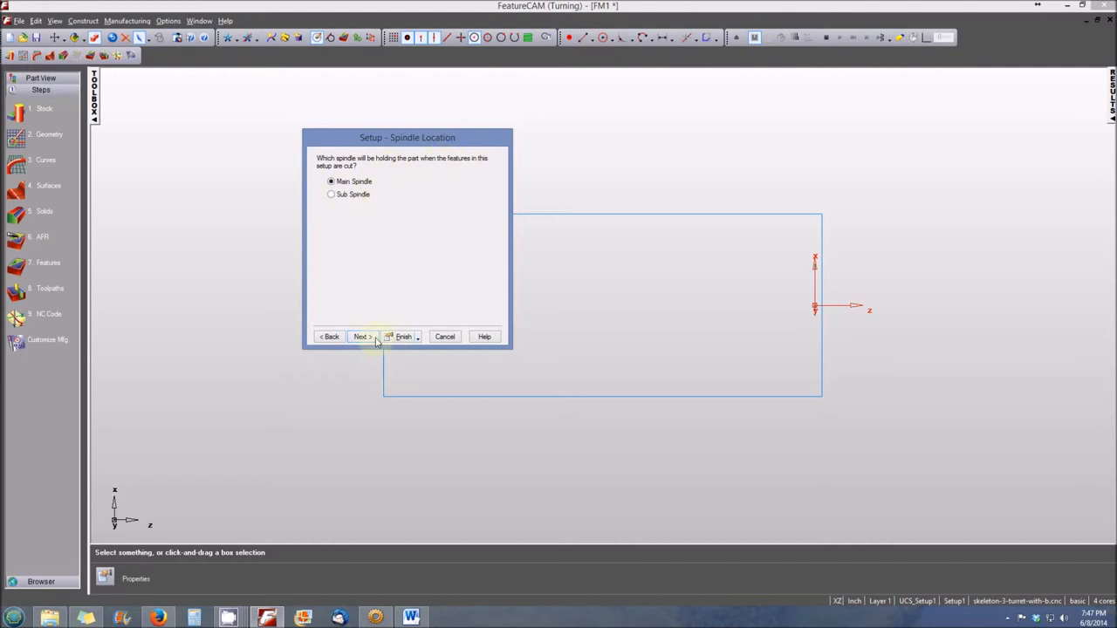
pyautogui.click(359, 337)
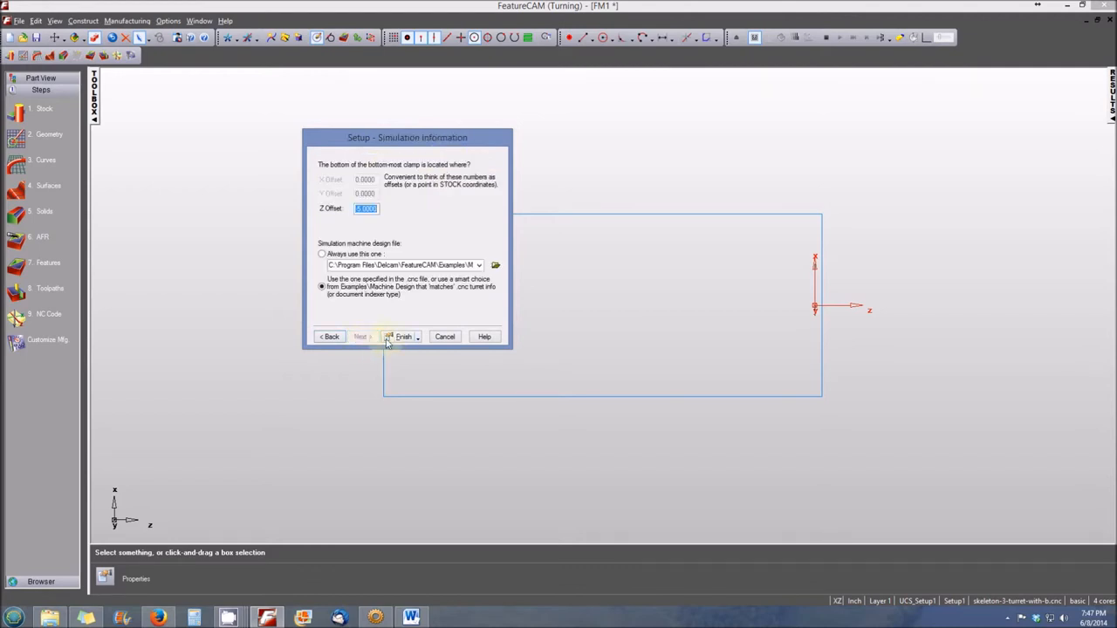
pyautogui.click(402, 335)
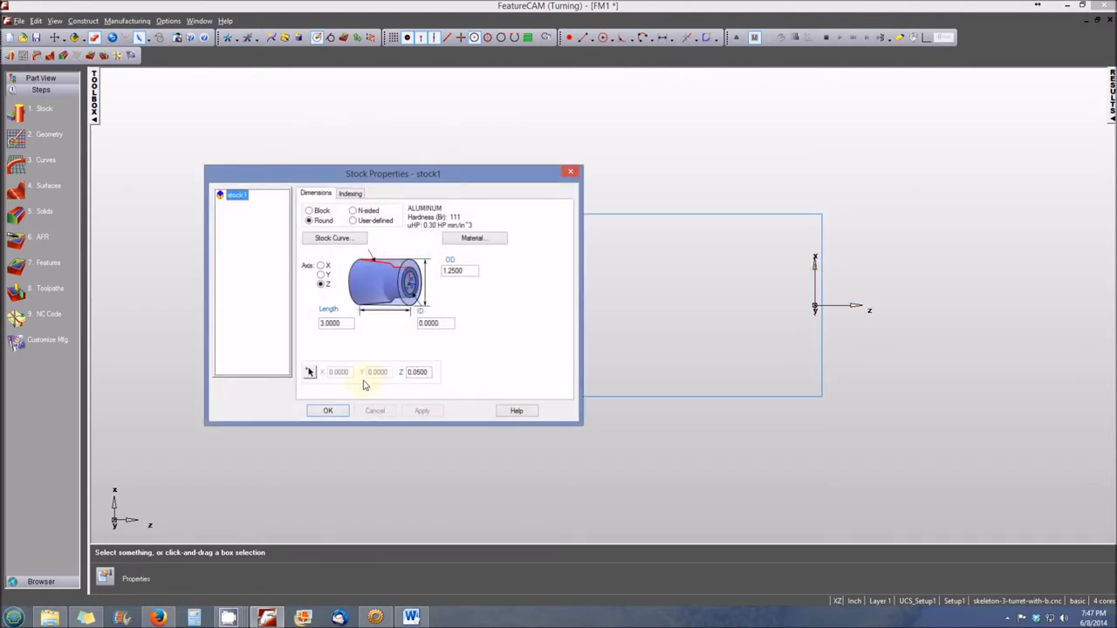
pyautogui.moveTo(403, 397)
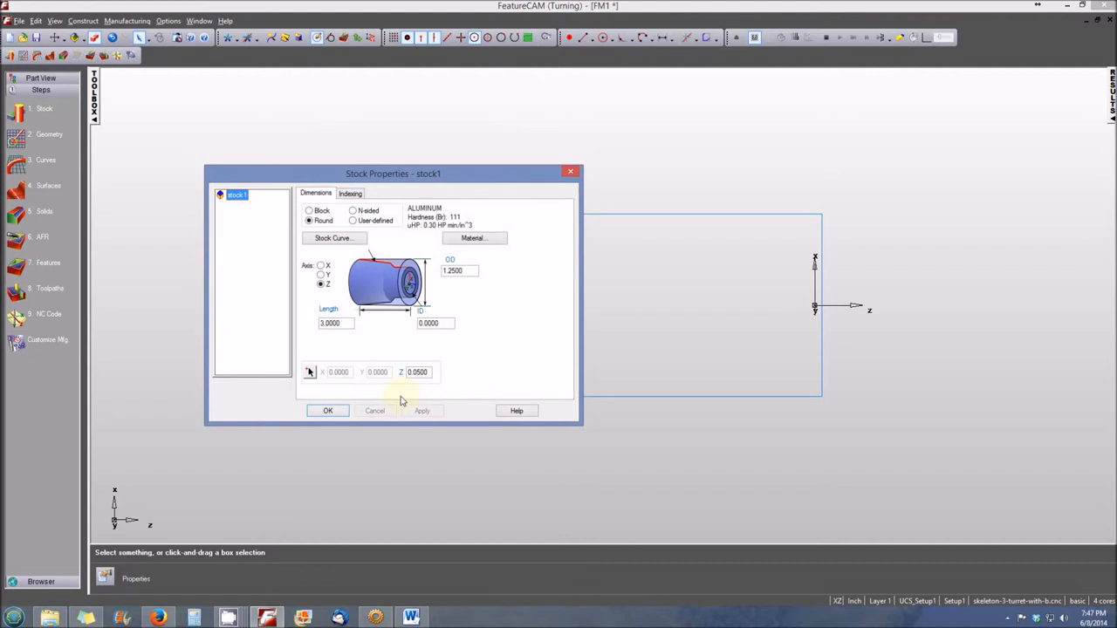
pyautogui.moveTo(443, 319)
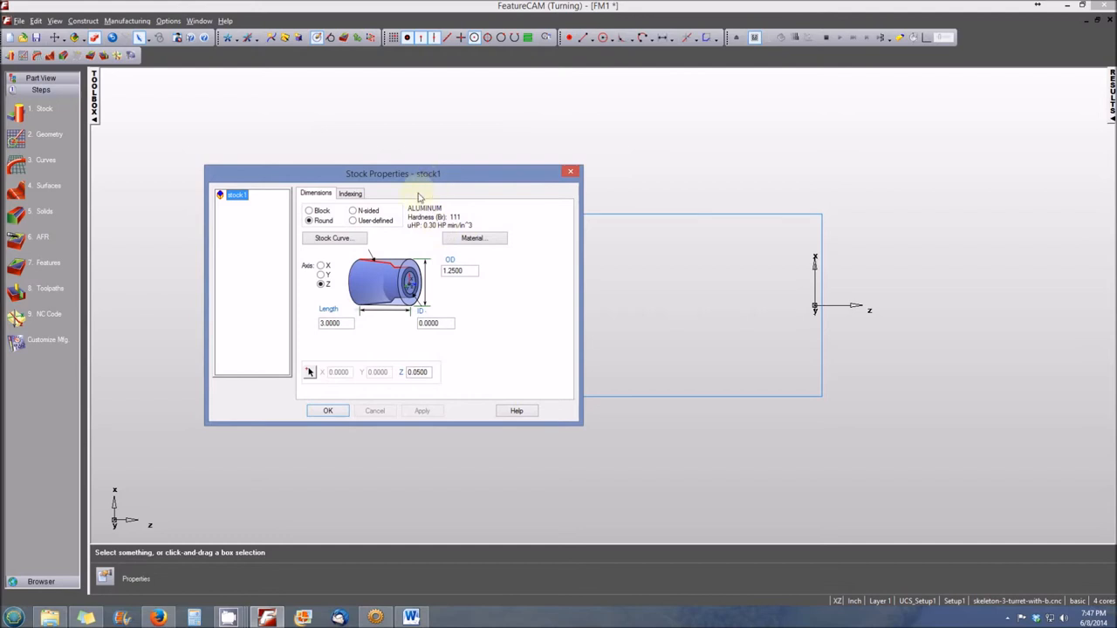
pyautogui.moveTo(445, 202)
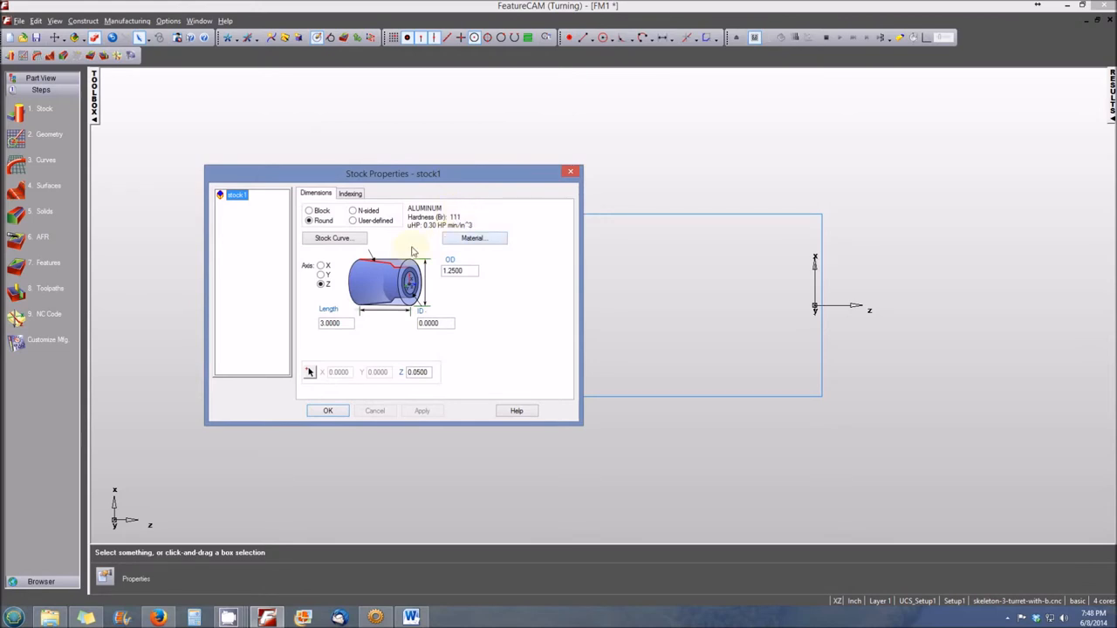
pyautogui.moveTo(405, 352)
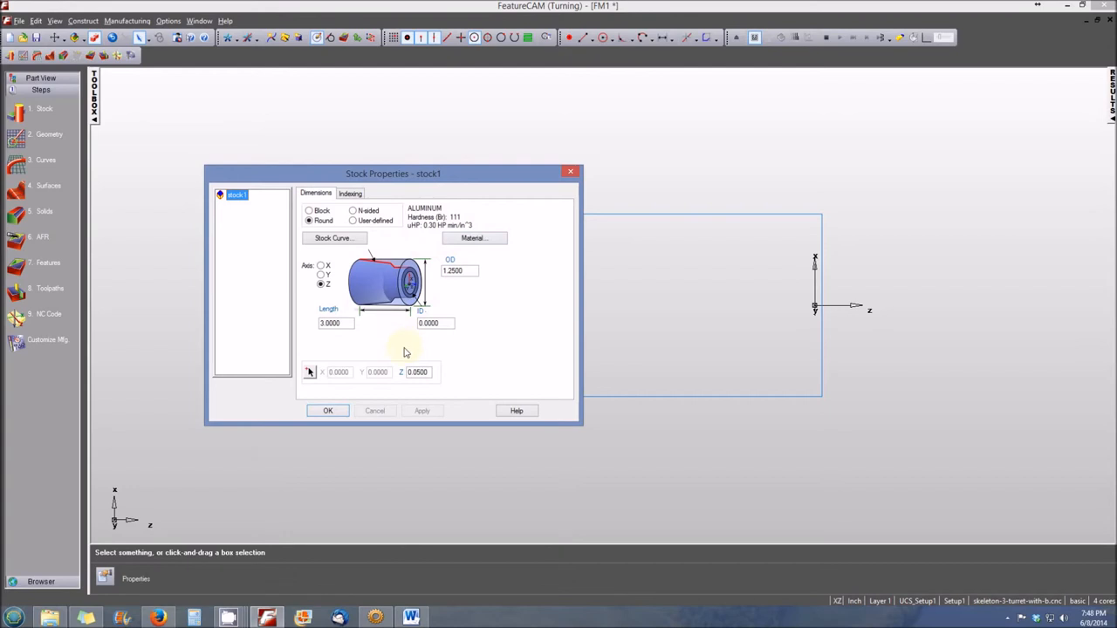
pyautogui.moveTo(440, 359)
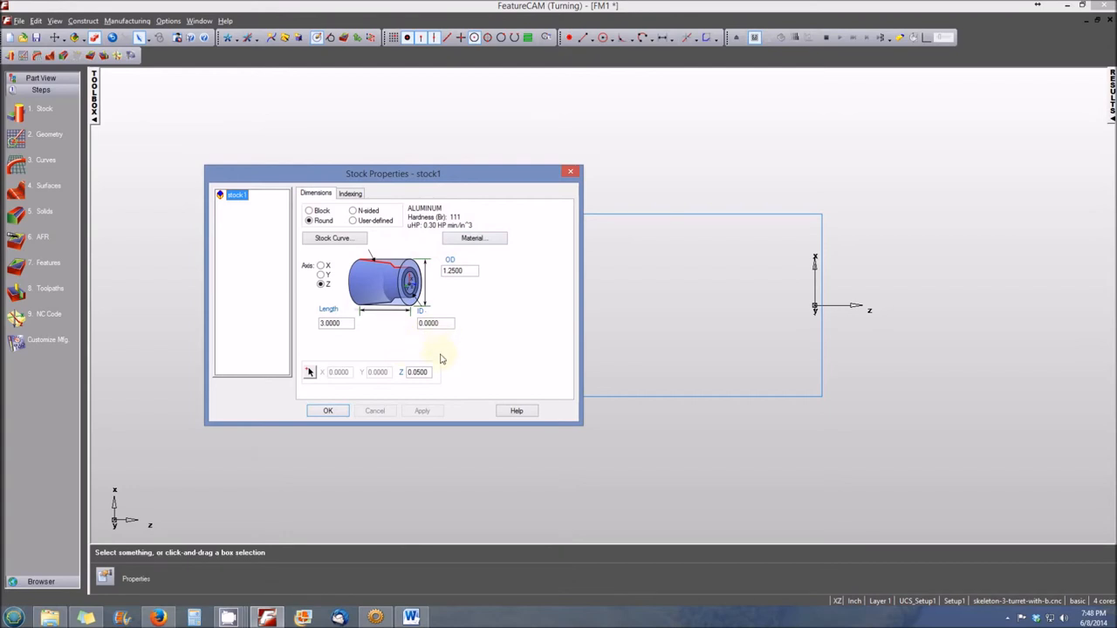
pyautogui.moveTo(307, 391)
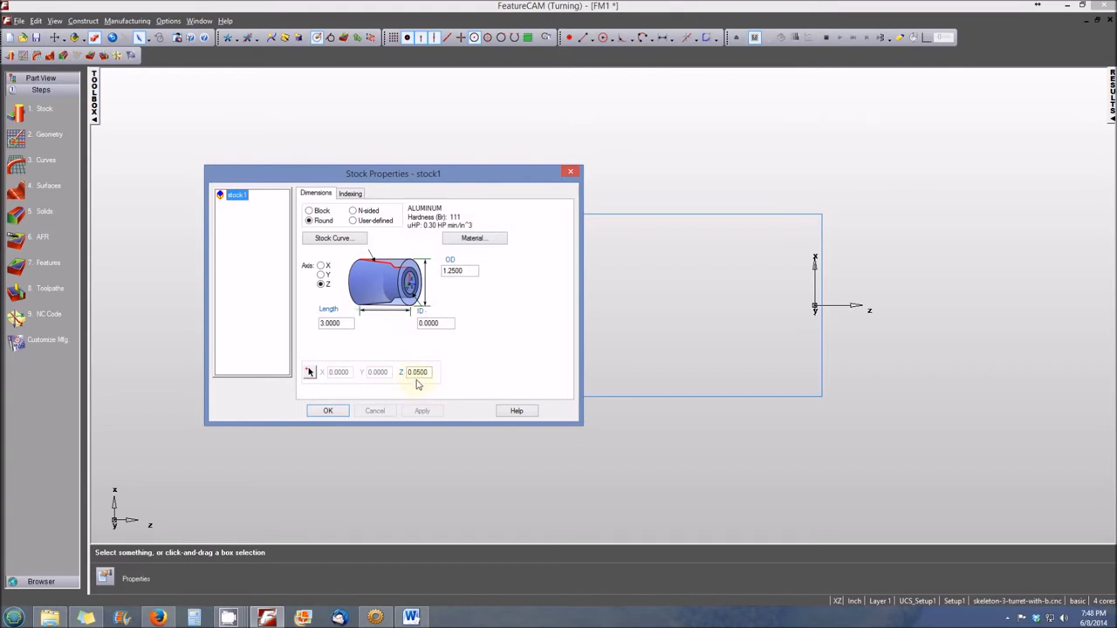
pyautogui.moveTo(428, 410)
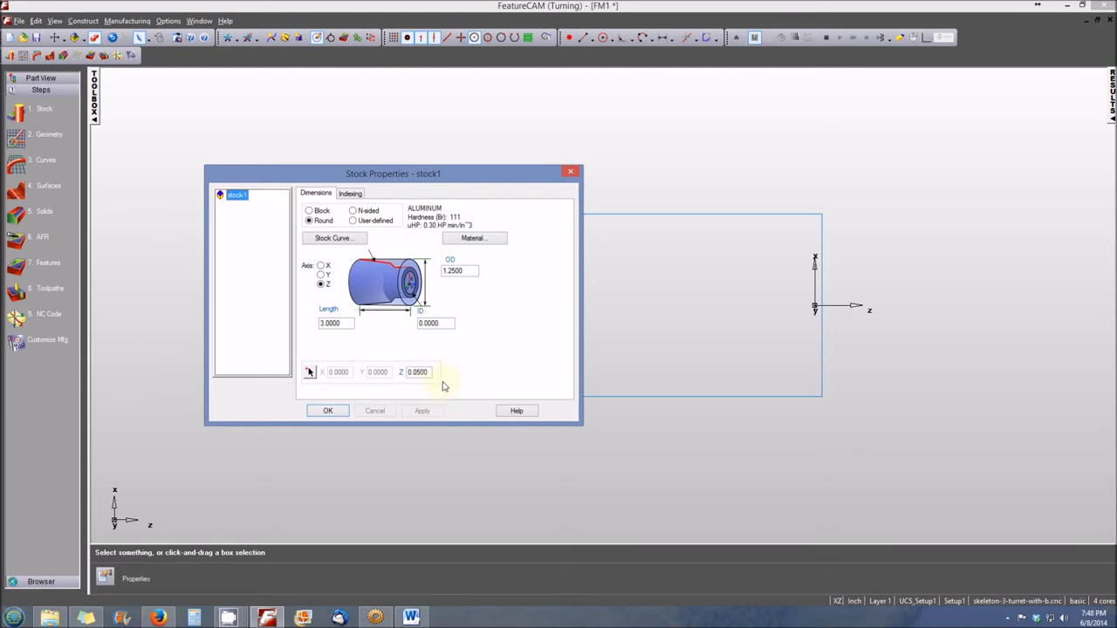
pyautogui.moveTo(471, 388)
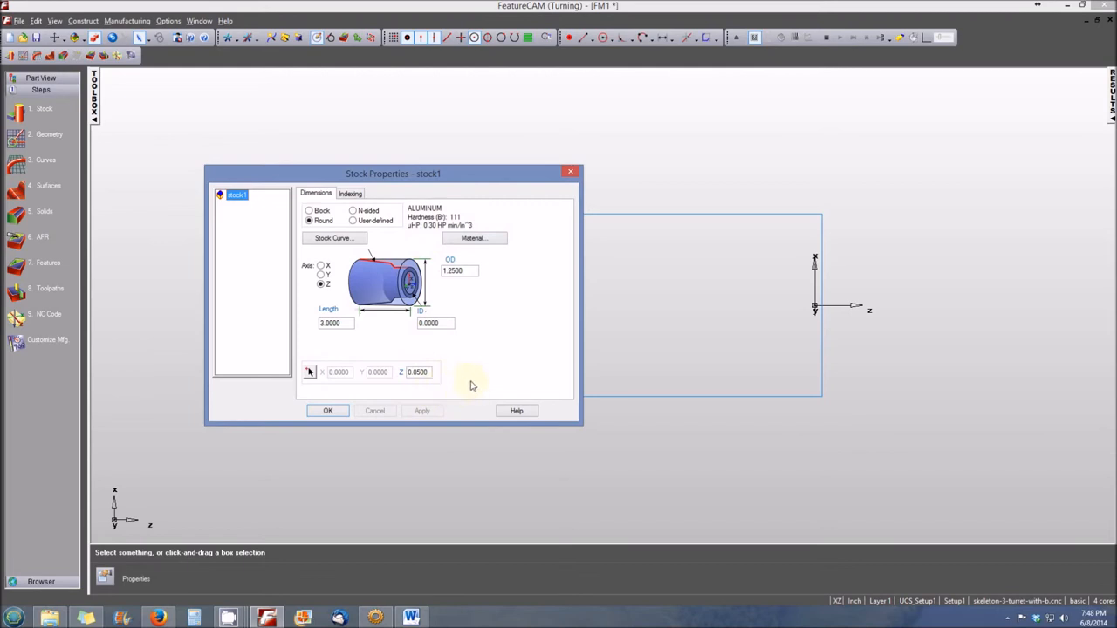
pyautogui.moveTo(524, 349)
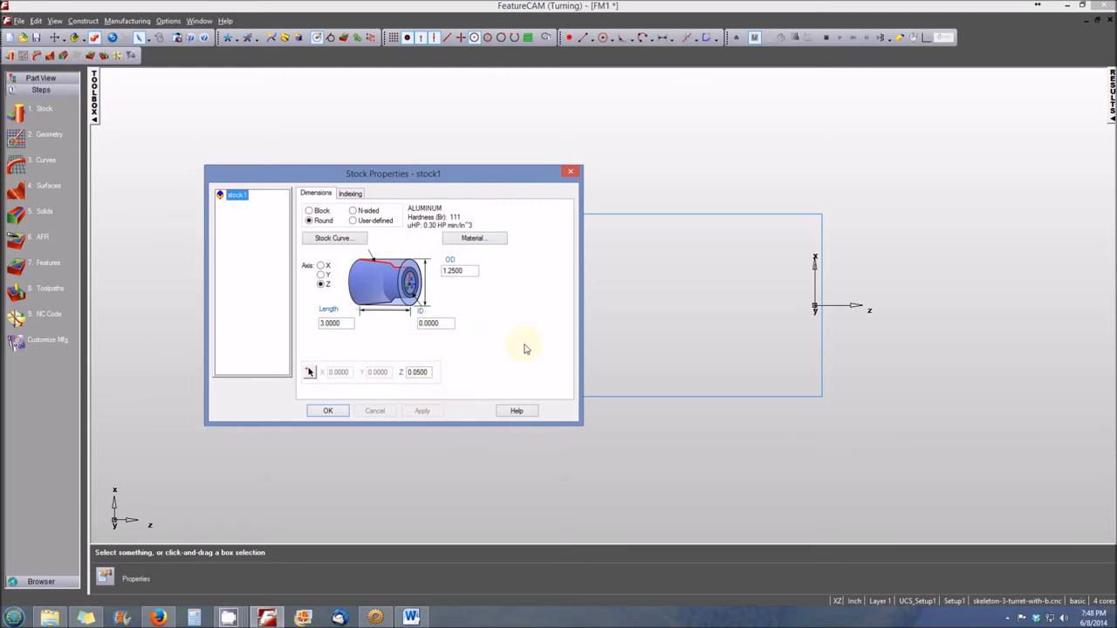
pyautogui.moveTo(548, 383)
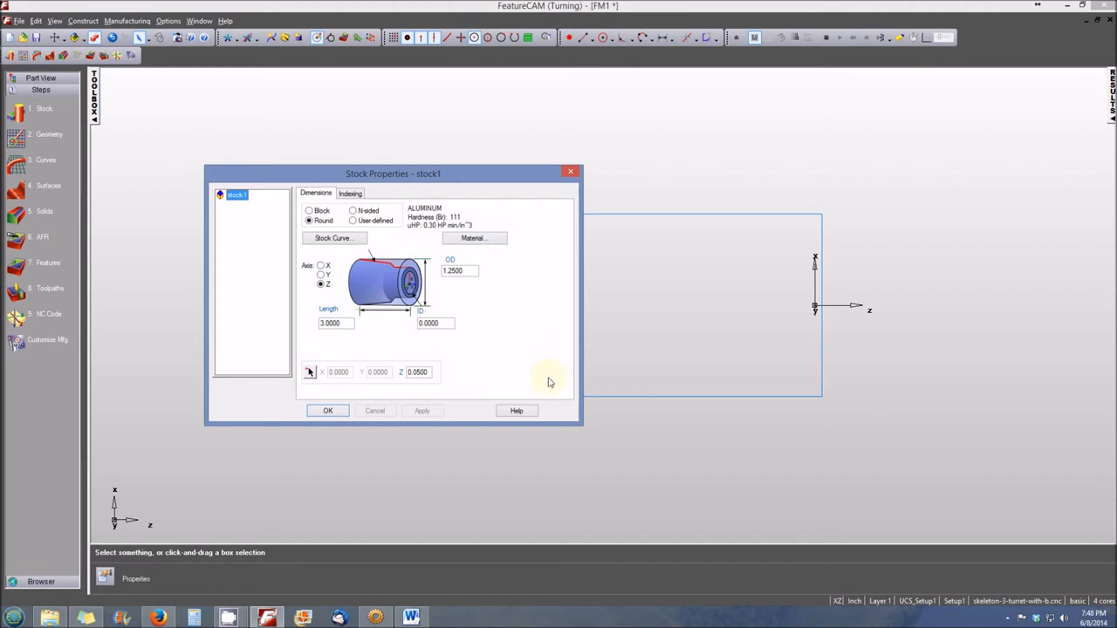
pyautogui.moveTo(535, 391)
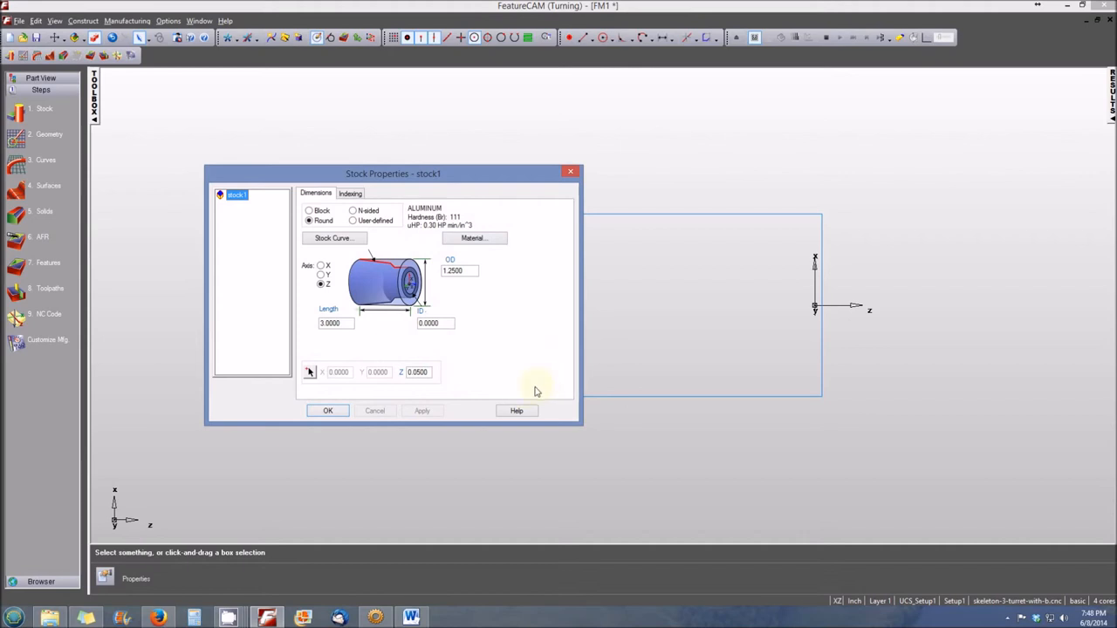
pyautogui.moveTo(544, 360)
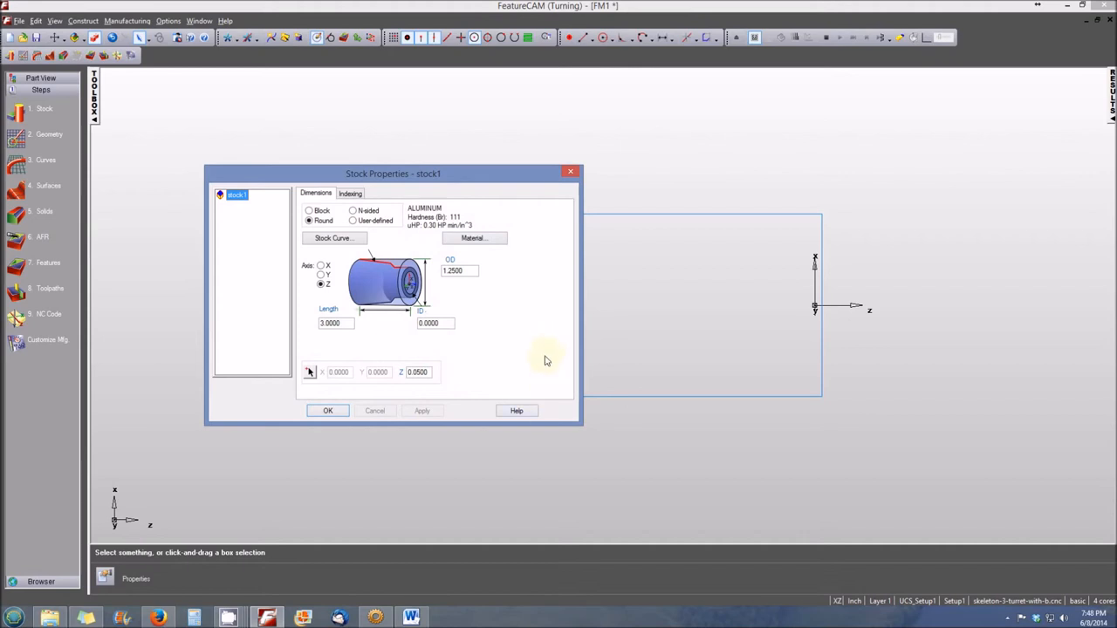
pyautogui.moveTo(537, 356)
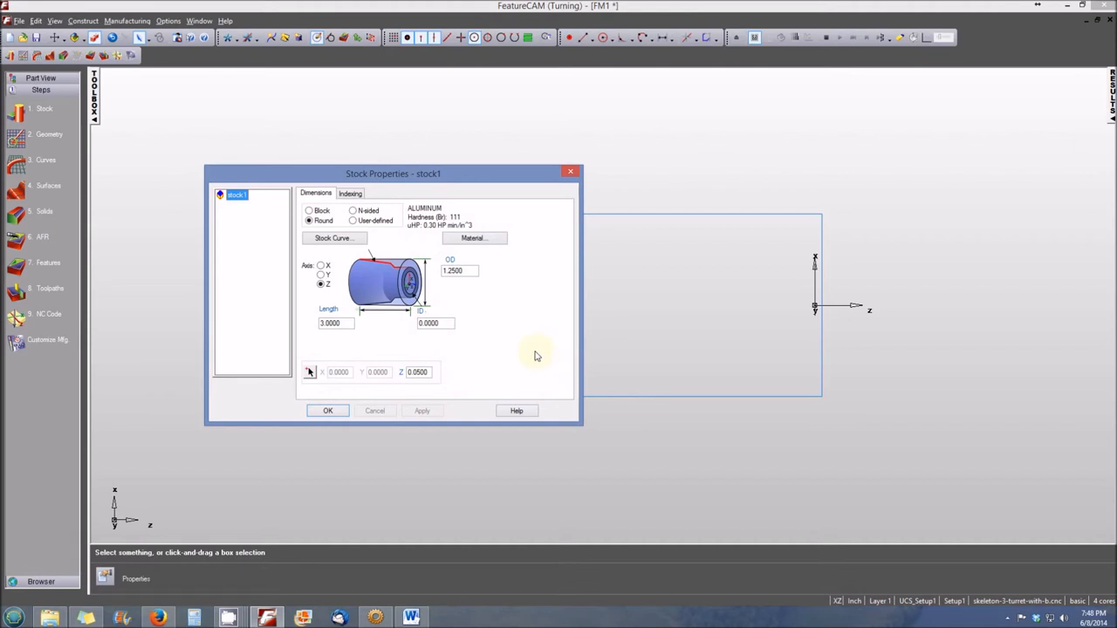
pyautogui.moveTo(541, 353)
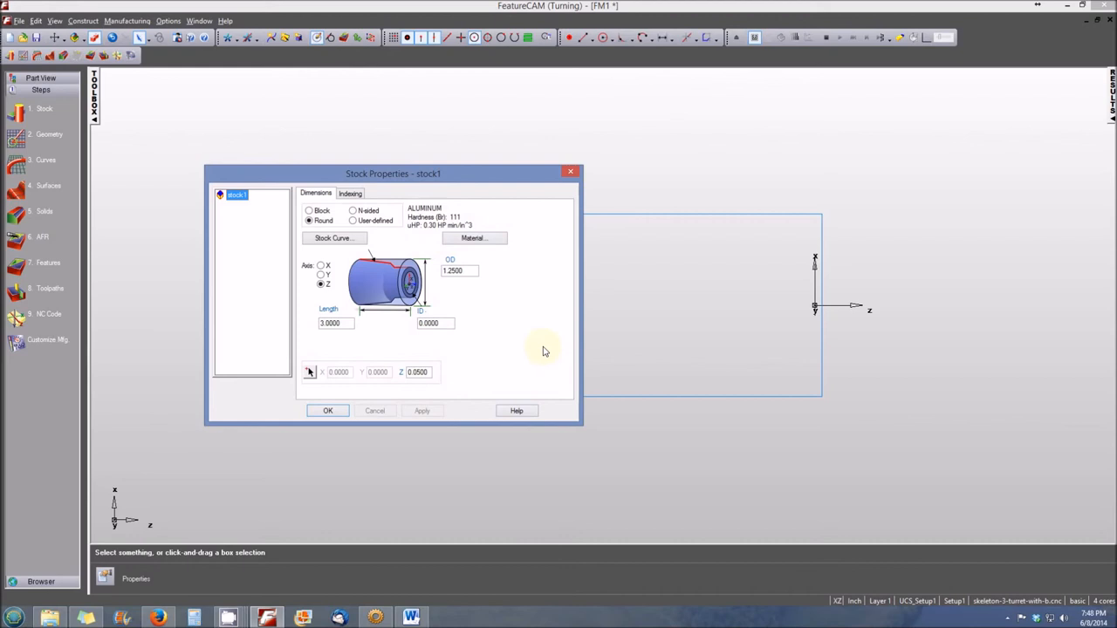
# Enter .03 as the stock Z offset, apply it and accept the Stock Properties
pyautogui.click(417, 371)
pyautogui.write('.03')
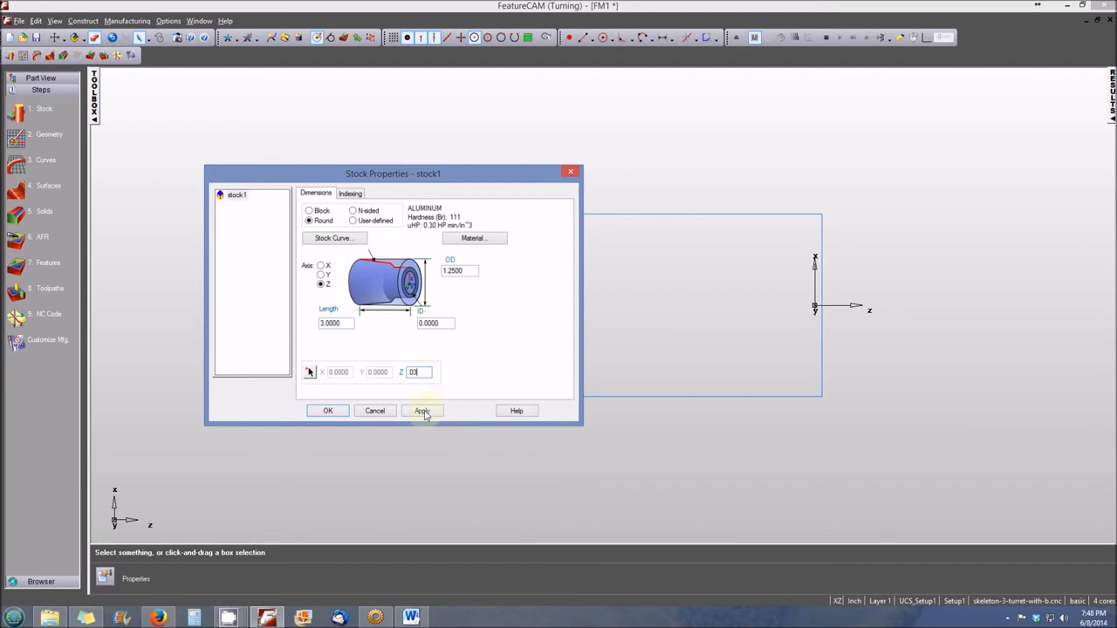
pyautogui.click(423, 411)
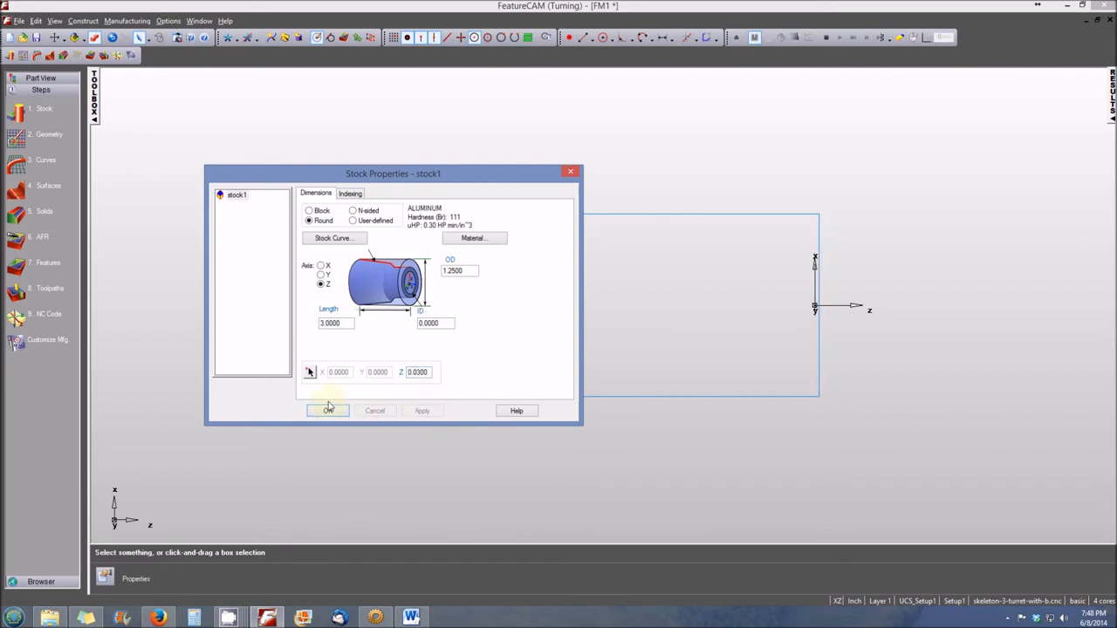
pyautogui.click(328, 410)
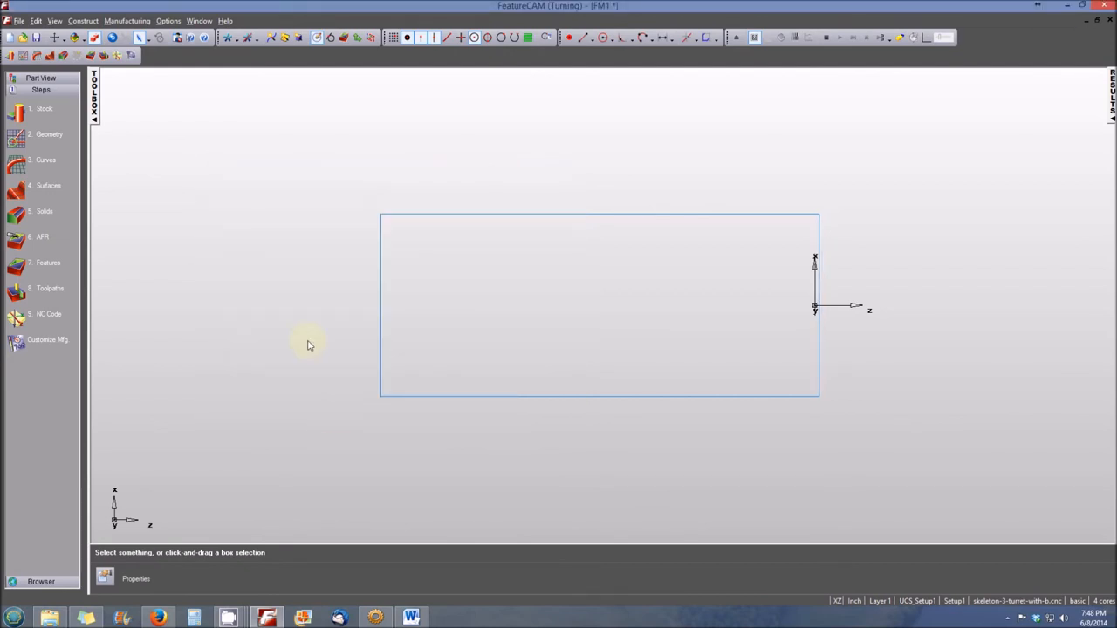
pyautogui.moveTo(303, 267)
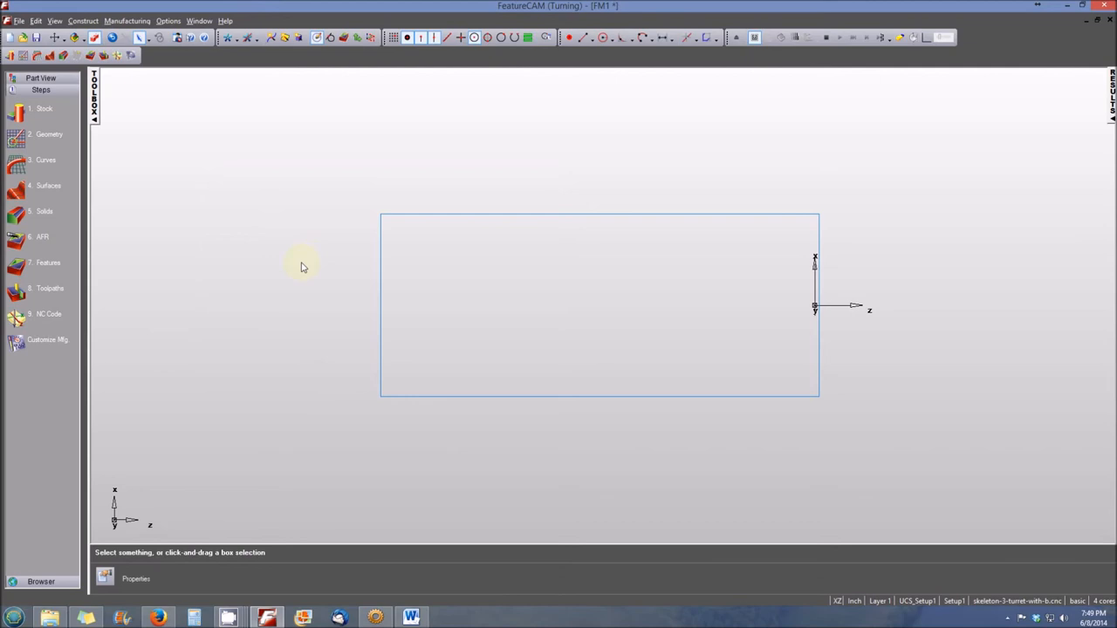
pyautogui.moveTo(210, 208)
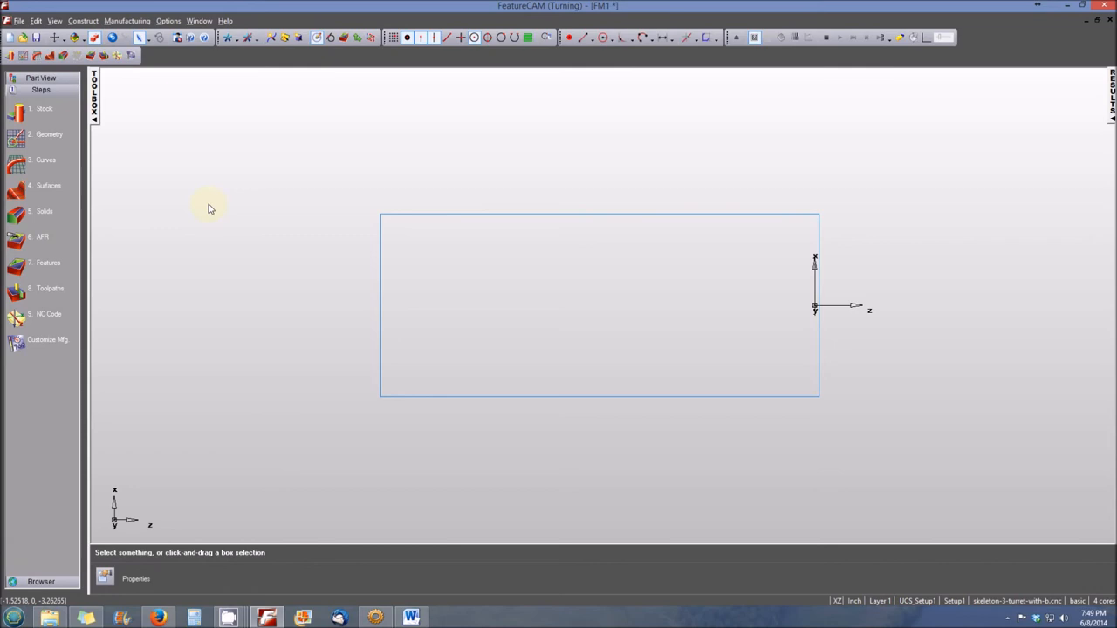
pyautogui.moveTo(199, 213)
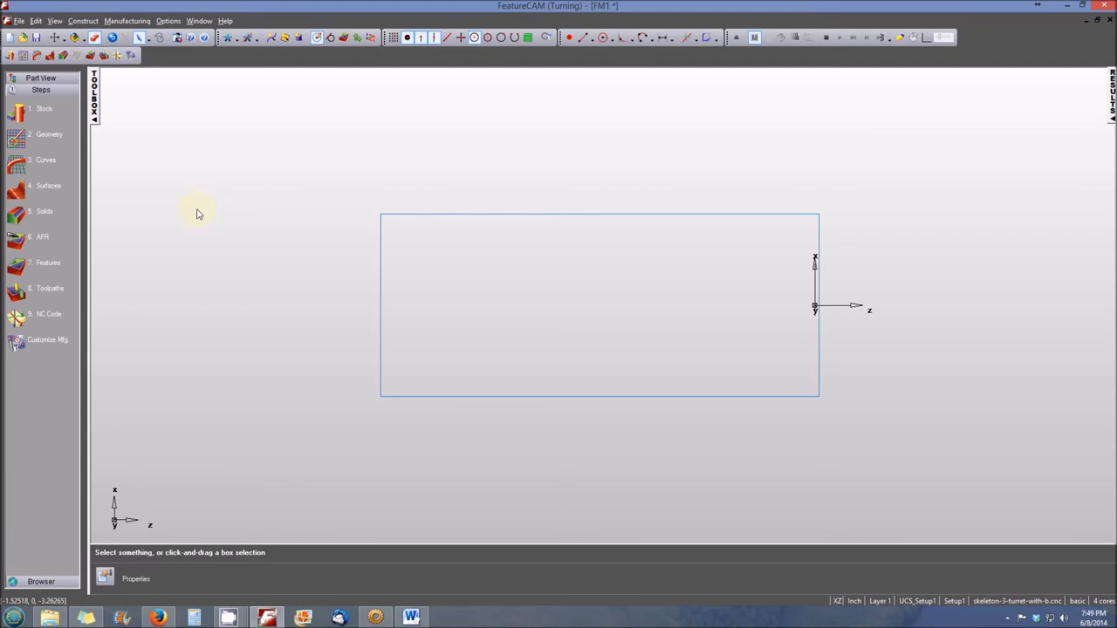
pyautogui.moveTo(41, 79)
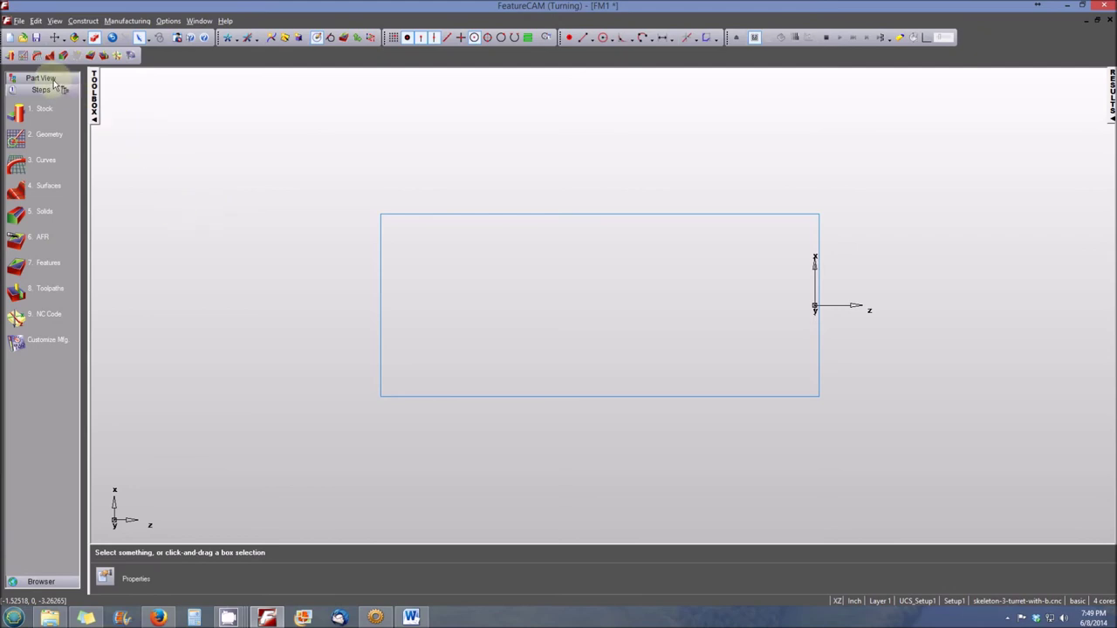
# From the Part View tree, reopen stock1's properties showing the 0.0300 Z offset
pyautogui.click(40, 77)
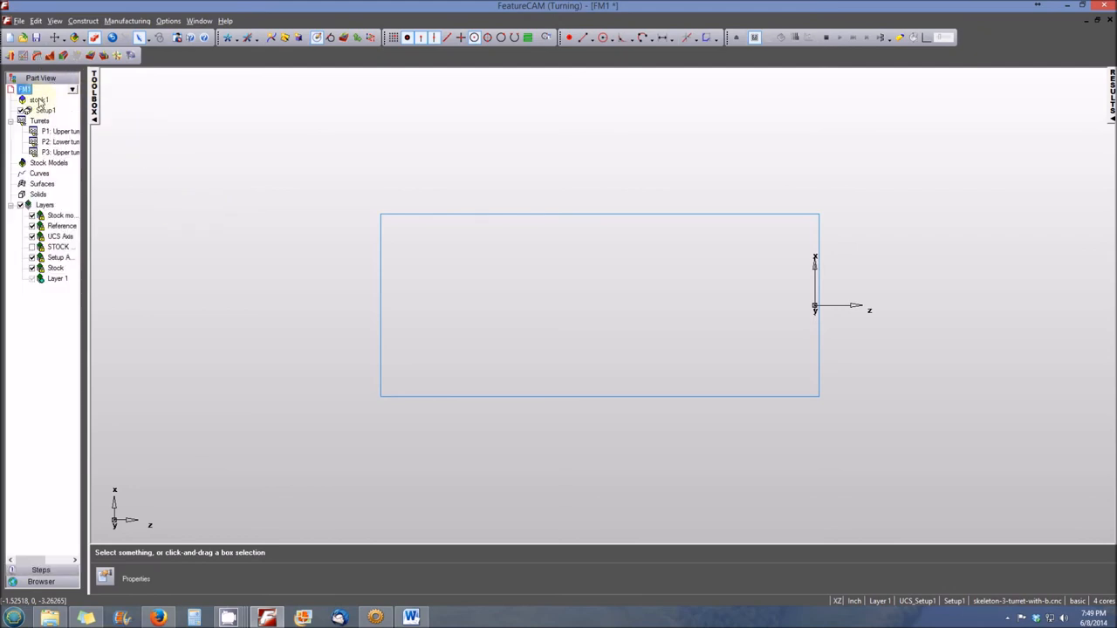
pyautogui.click(39, 100)
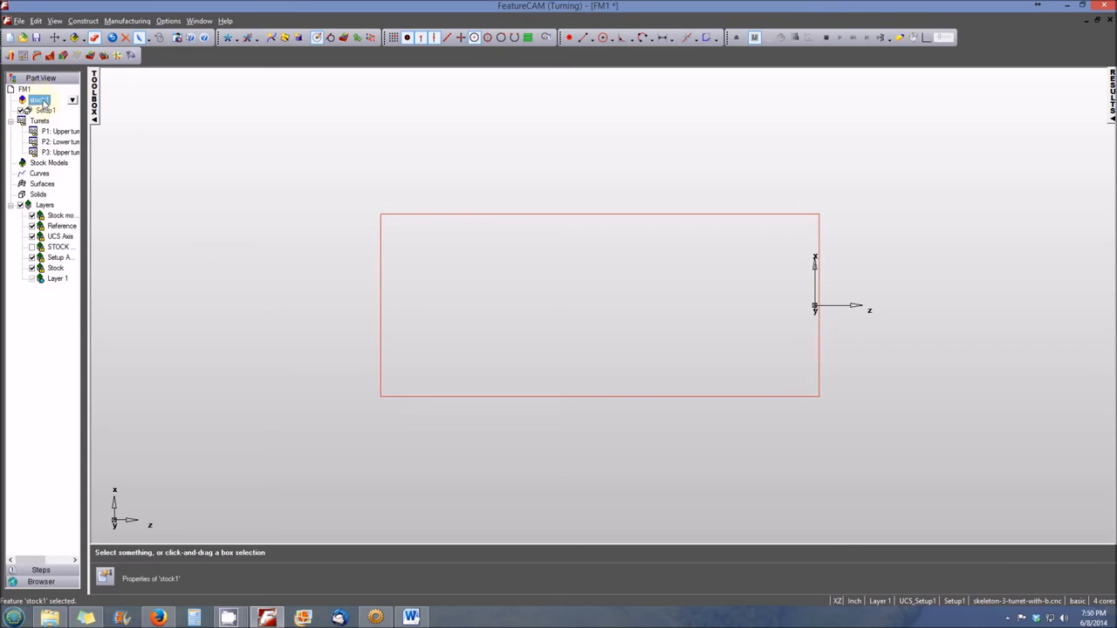
pyautogui.doubleClick(38, 100)
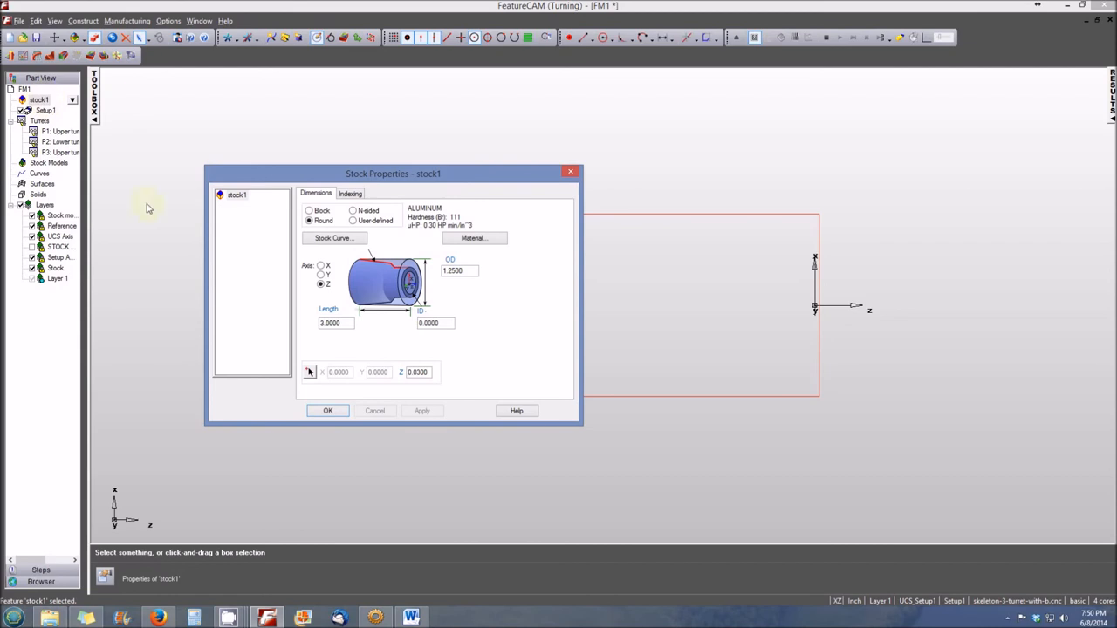
pyautogui.moveTo(391, 173); pyautogui.dragTo(412, 157)
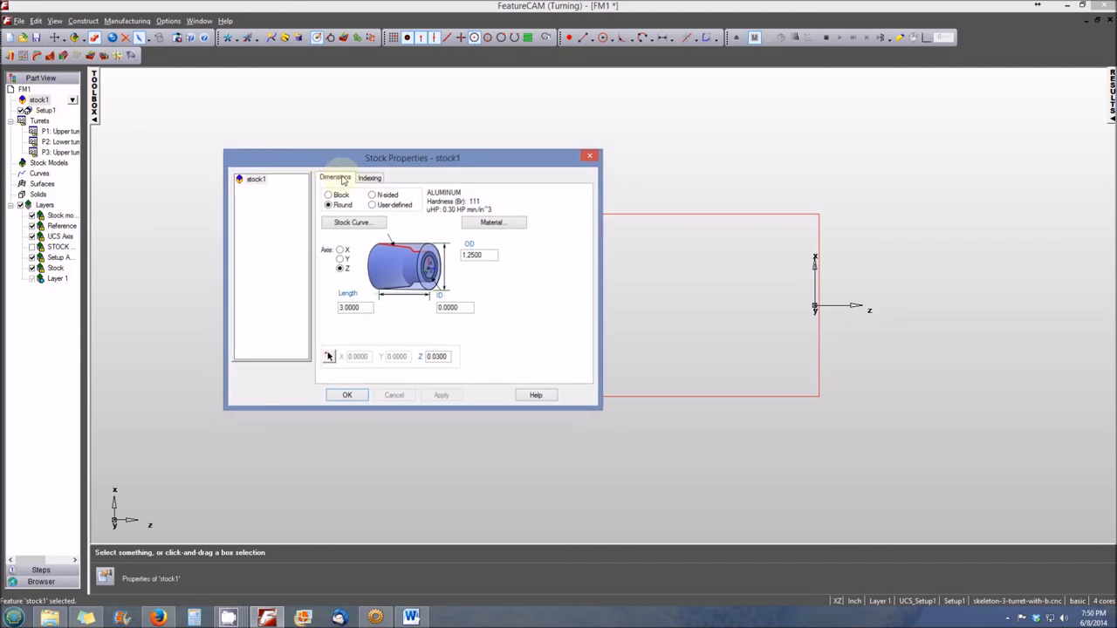
pyautogui.moveTo(381, 239)
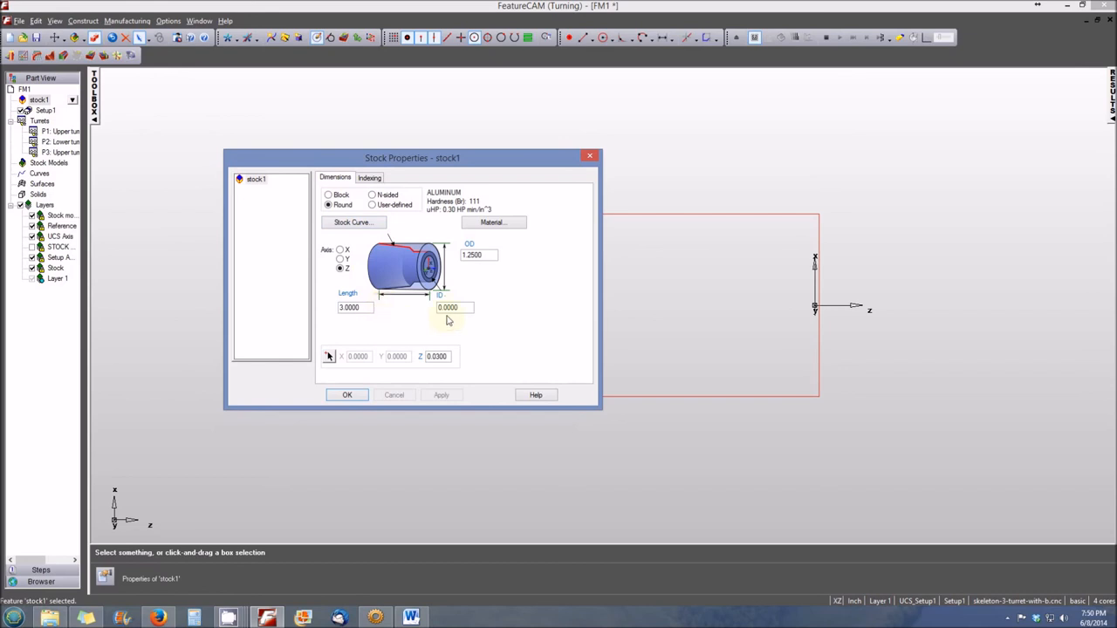
pyautogui.moveTo(436, 328)
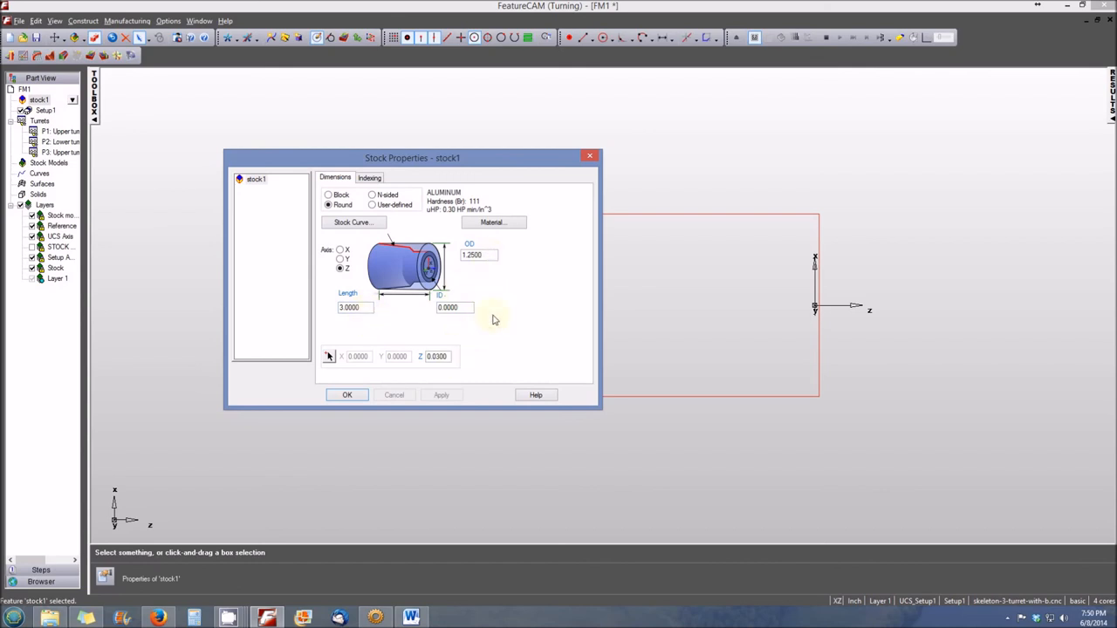
pyautogui.moveTo(375, 206)
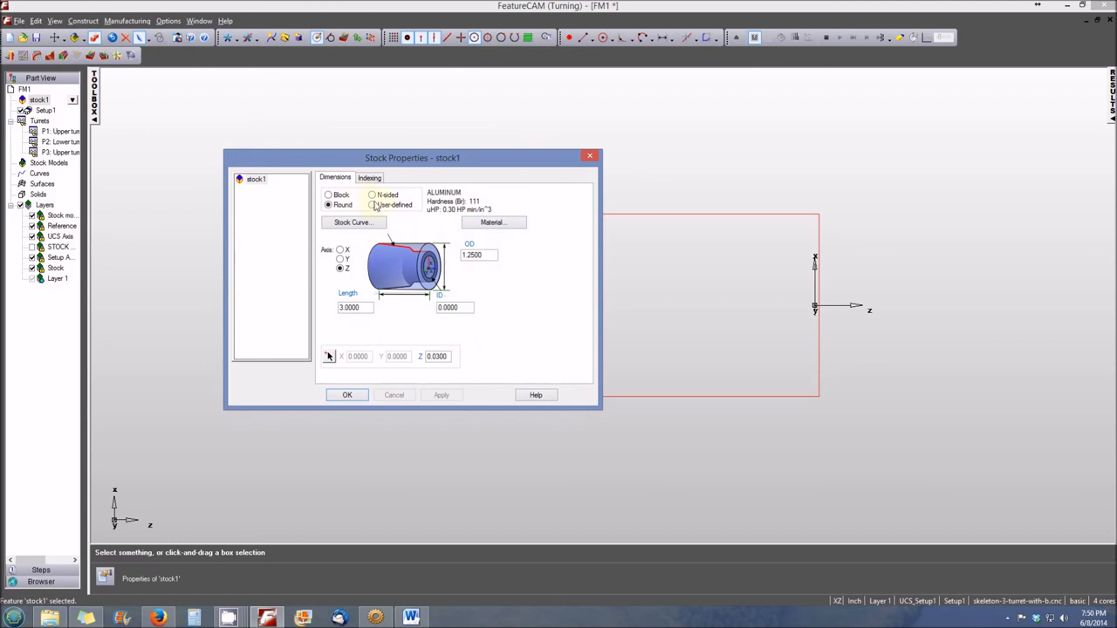
pyautogui.moveTo(374, 210)
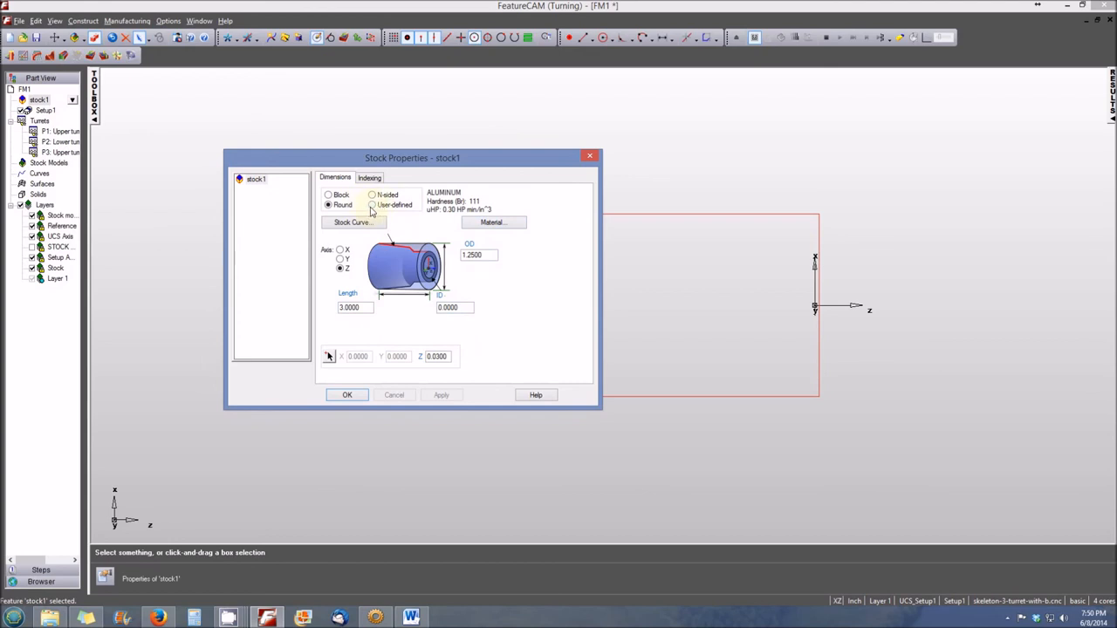
pyautogui.moveTo(357, 217)
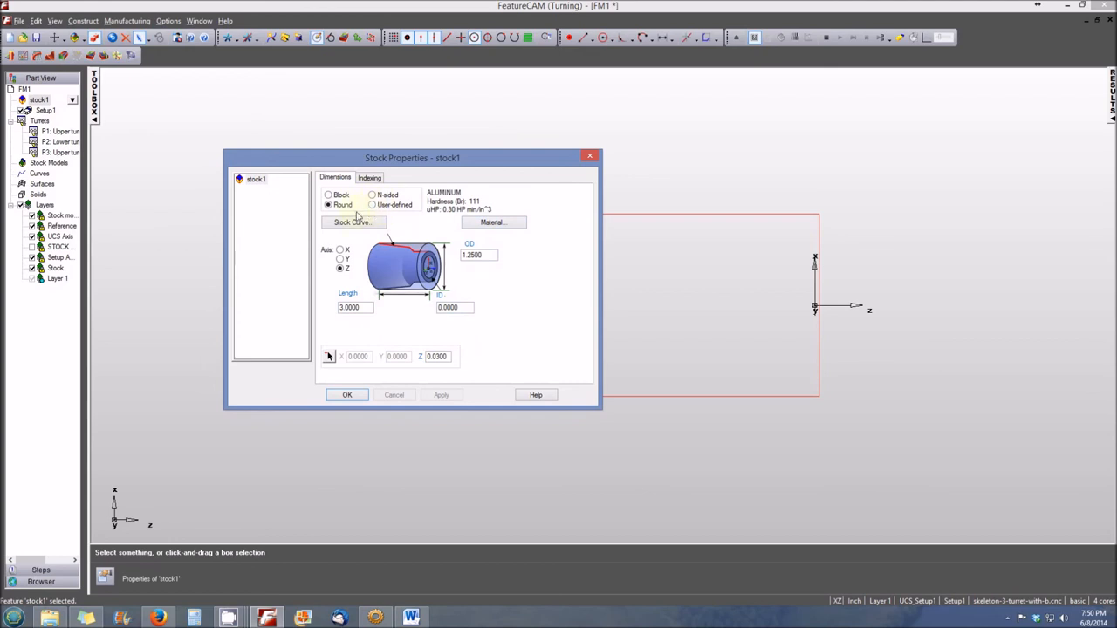